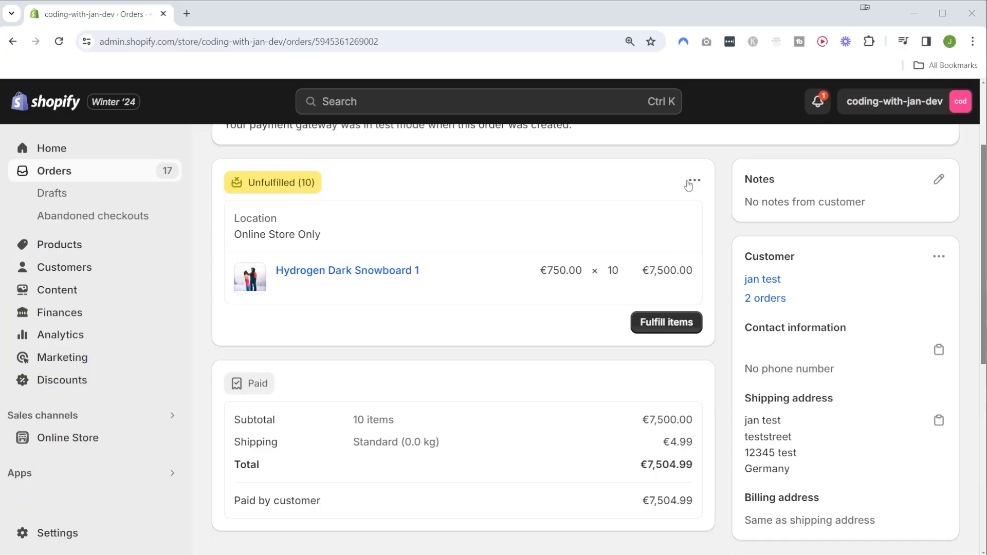
Leave the test order page and bring up the Shopify Flow template gallery.
type("needs revi")
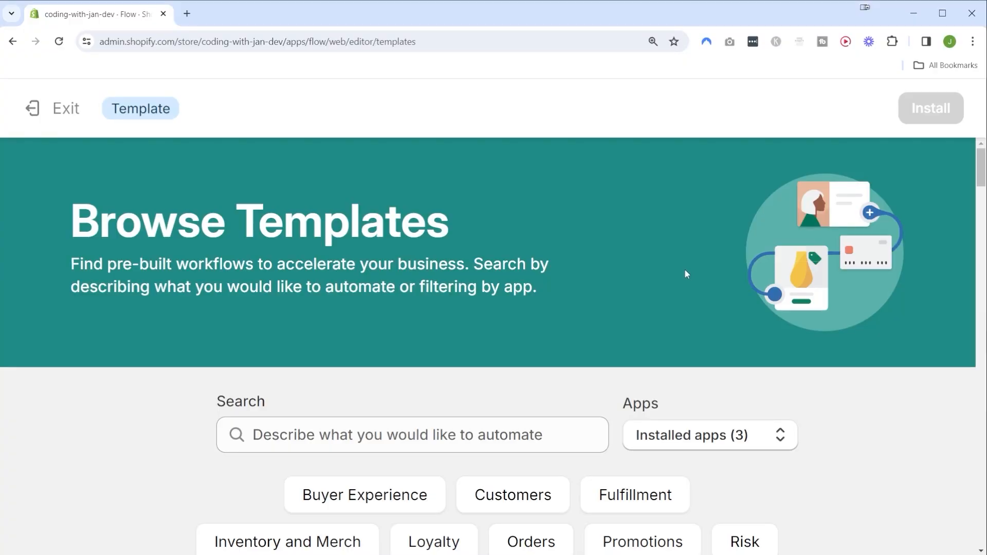
Filter the Flow templates to the Customers category, showing 24 results.
scroll("down", 3)
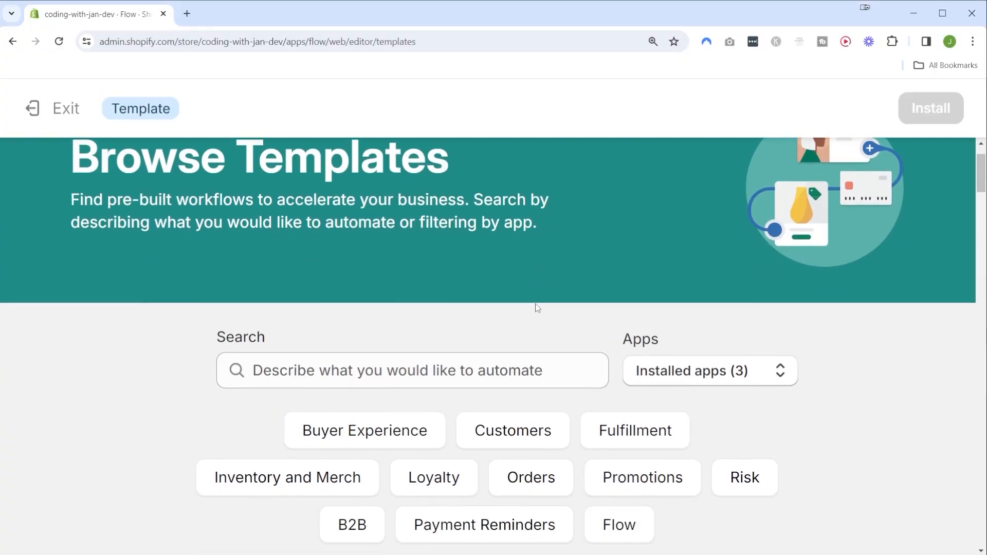
left_click(512, 430)
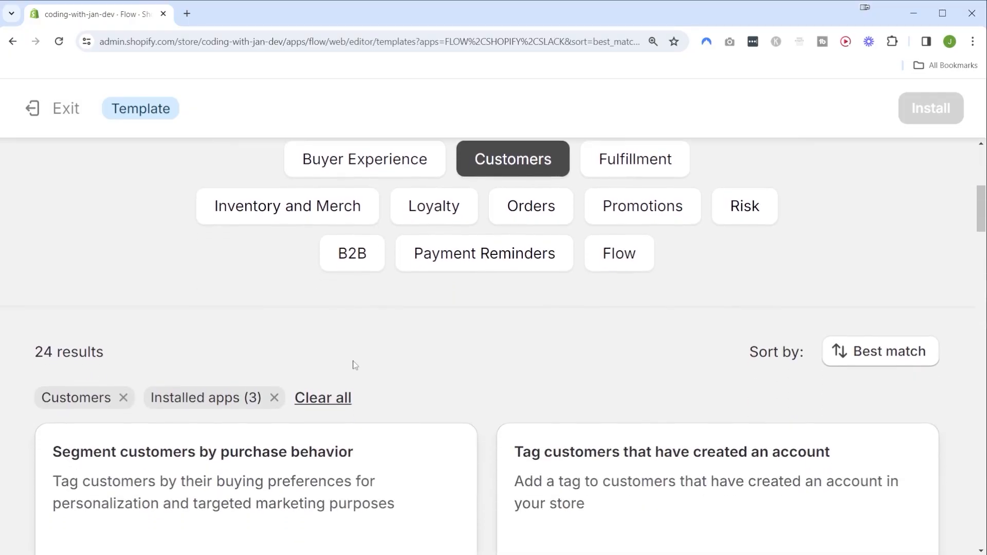
scroll("down", 3)
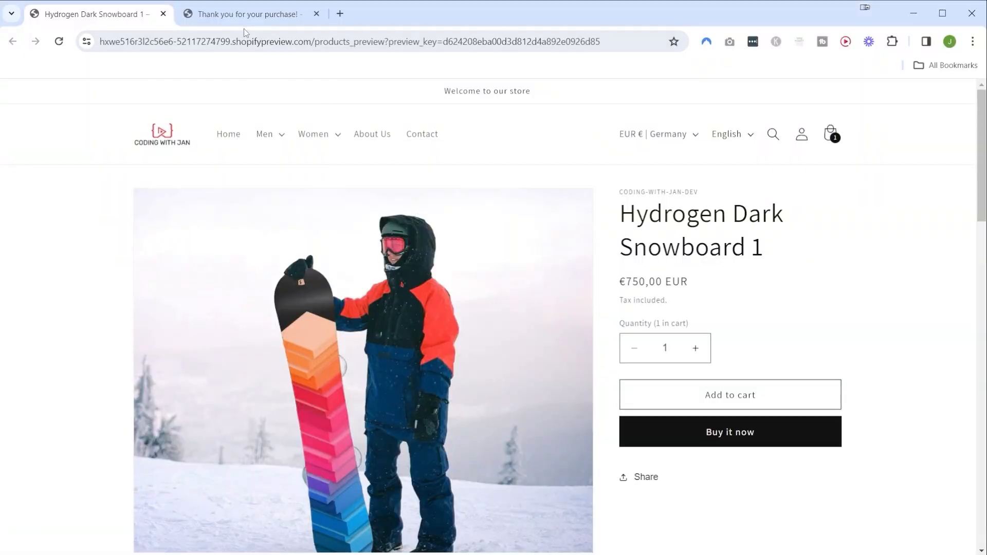
View the storefront confirmation for one Hydrogen Dark Snowboard 1 totalling 754,99 €.
left_click(247, 13)
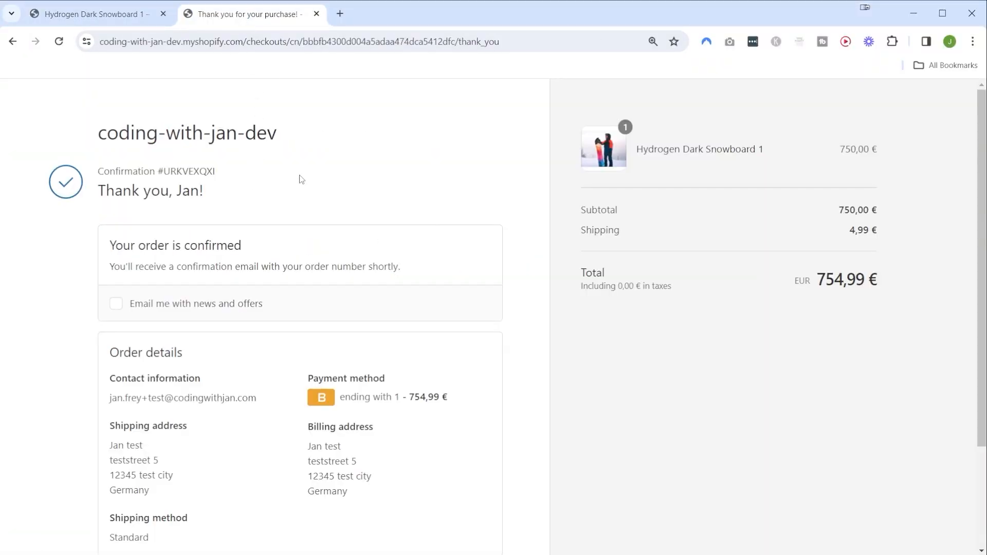
left_click_drag(795, 279, 874, 279)
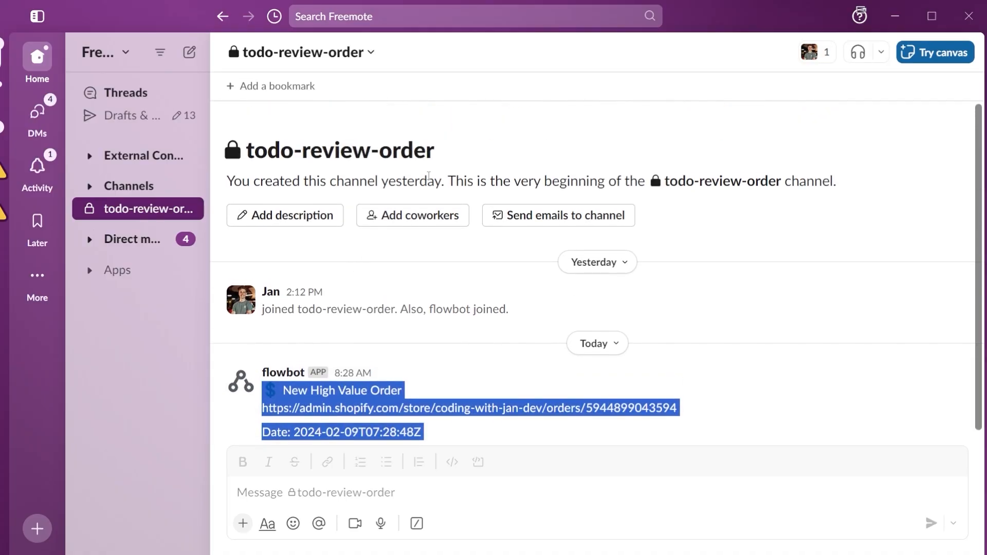
Review the flowbot New High Value Order message's counts and order link, adding a ✅ reaction.
scroll("down", 3)
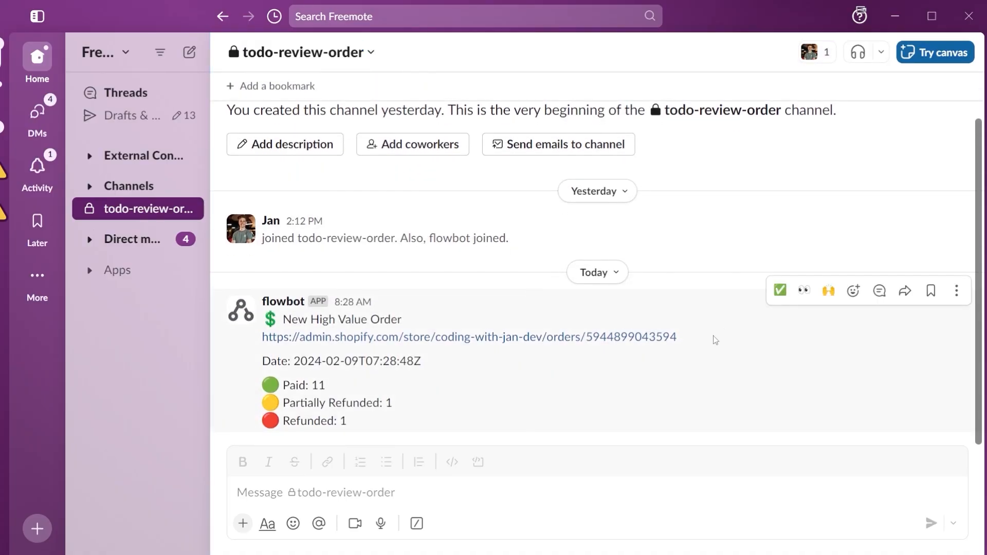
double_click(469, 337)
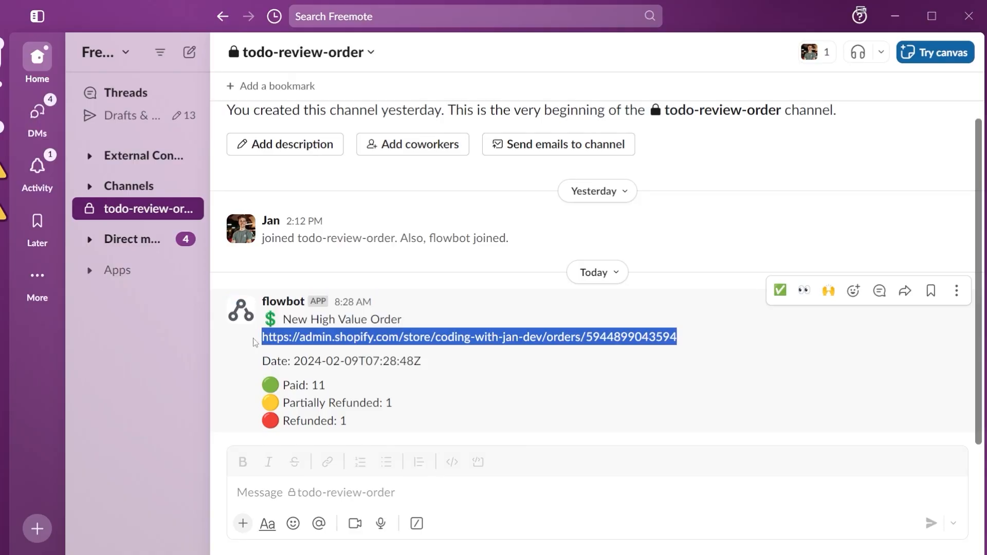
left_click(472, 365)
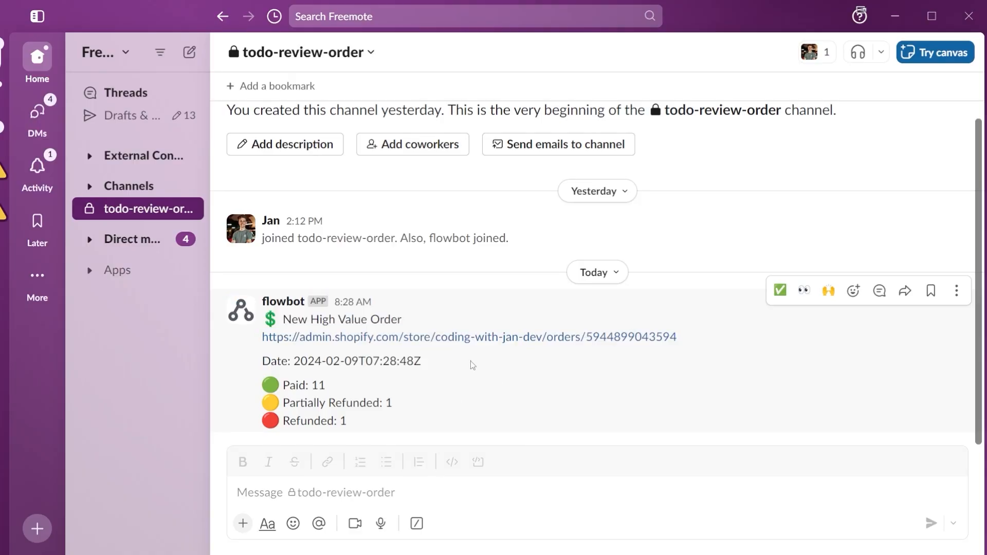
mouse_move(380, 425)
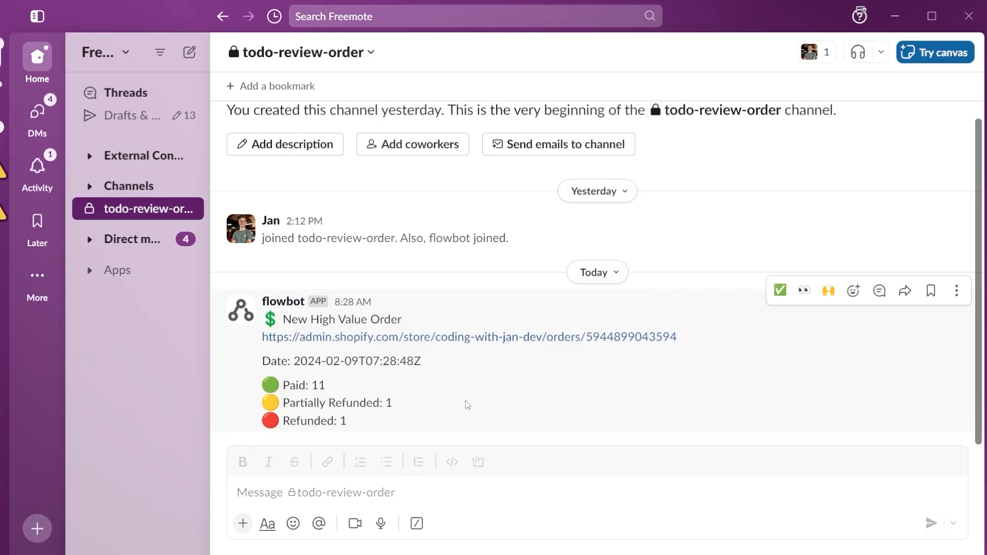
mouse_move(473, 406)
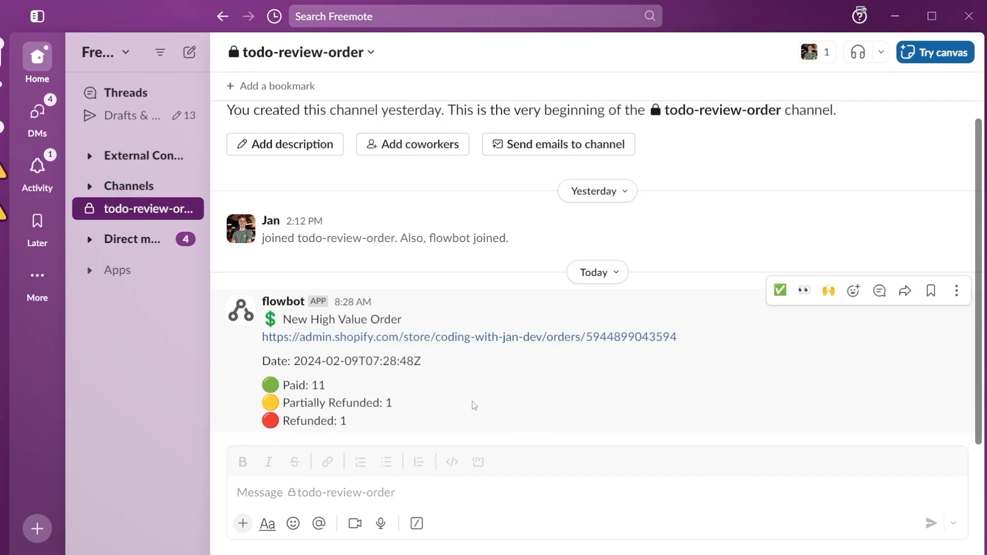
left_click_drag(272, 318, 347, 421)
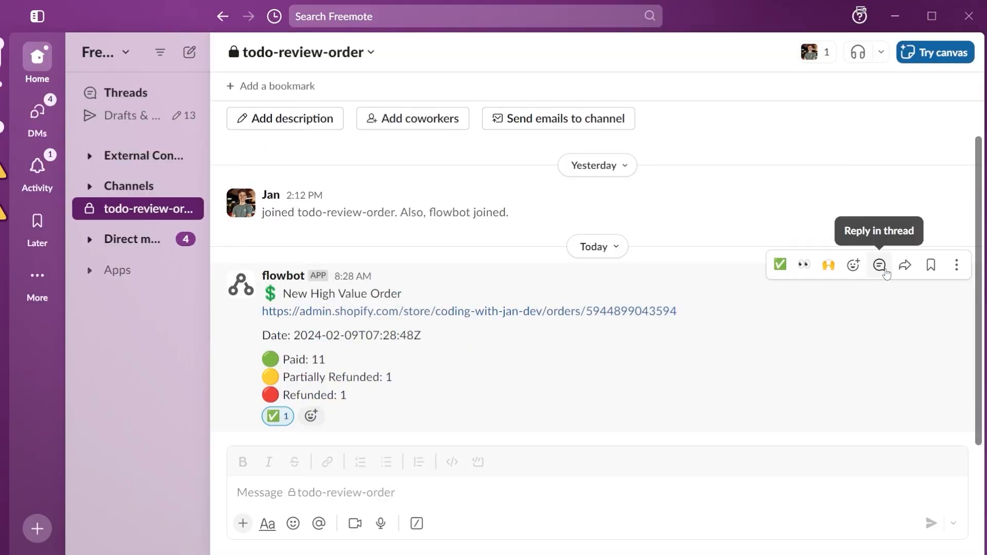
mouse_move(500, 415)
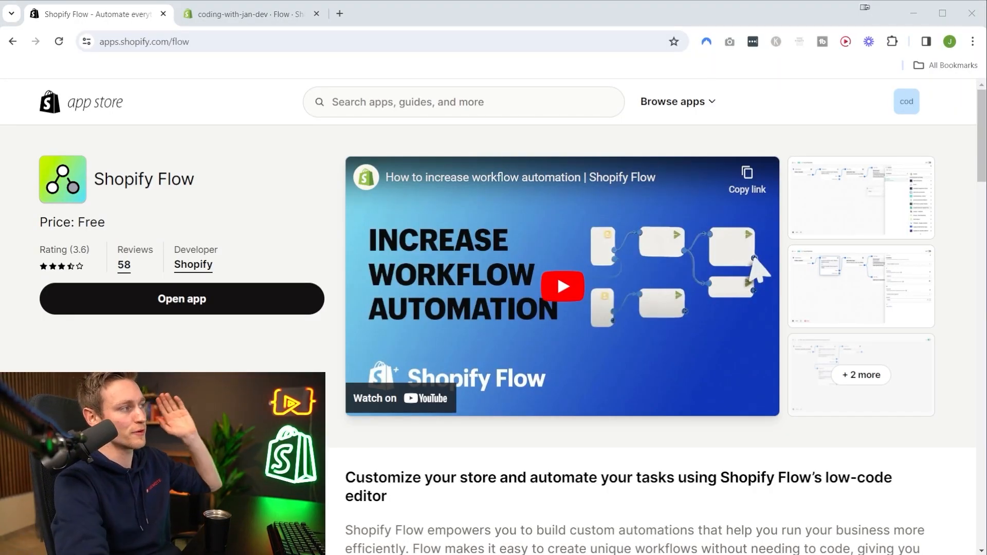
Launch Shopify Flow from its App Store page to reach the Workflows list.
double_click(143, 180)
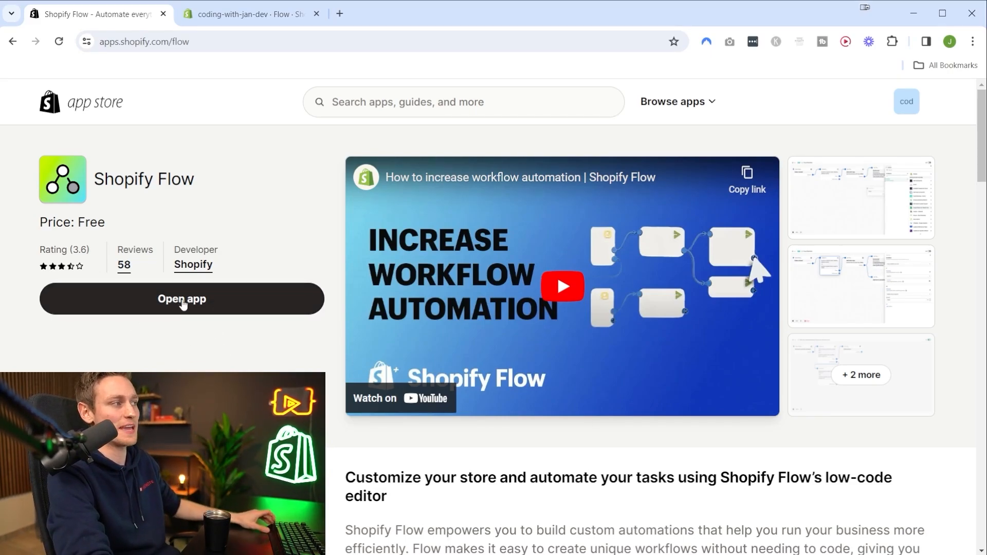
left_click(182, 298)
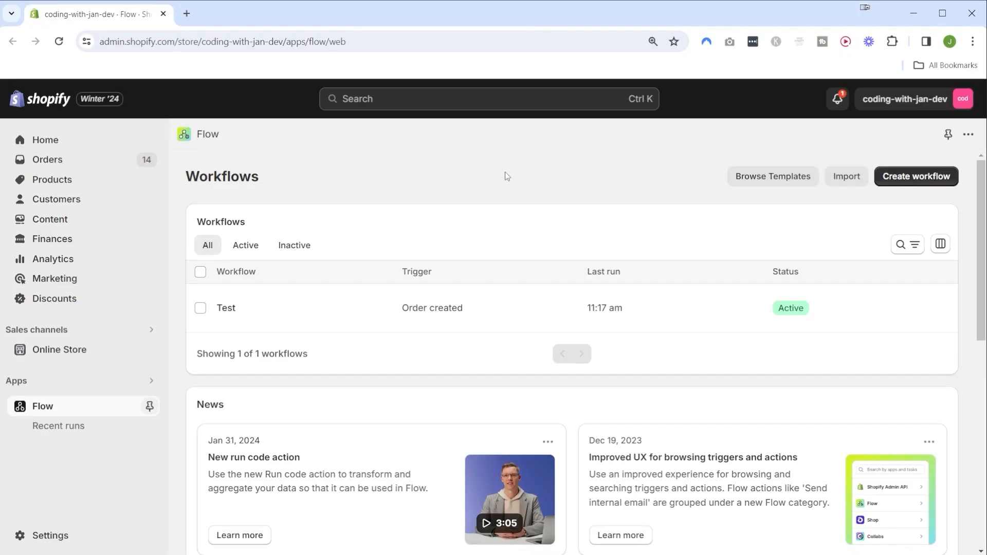
mouse_move(389, 199)
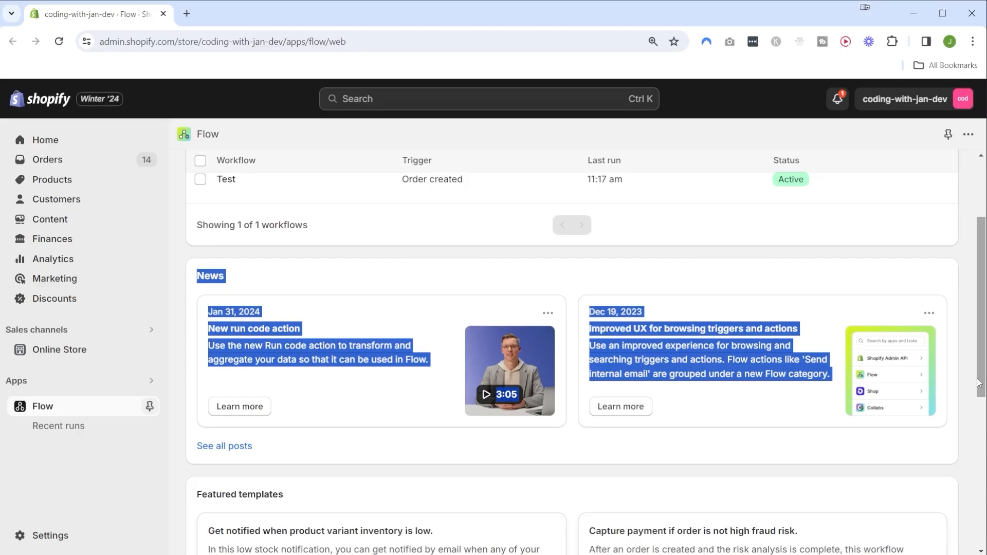
scroll("down", 3)
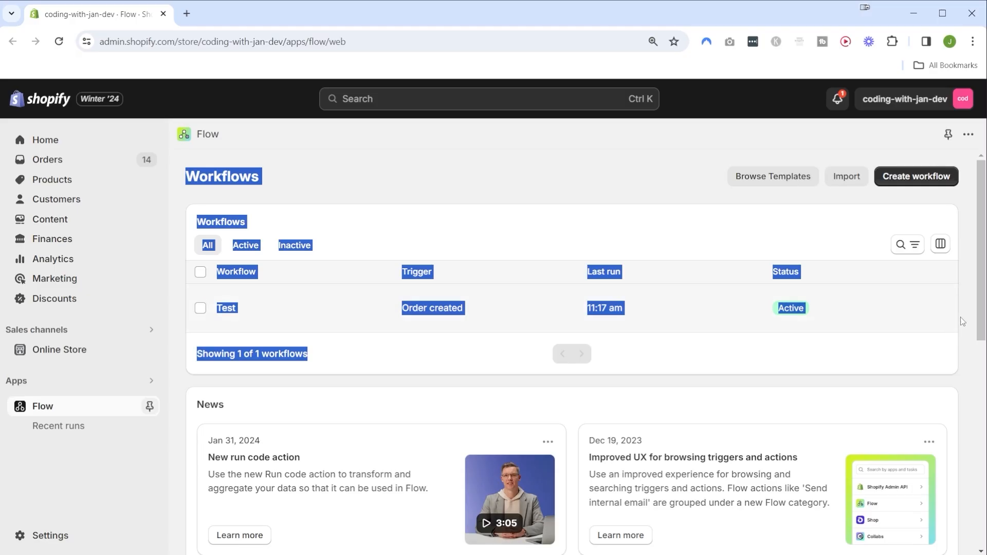
mouse_move(375, 331)
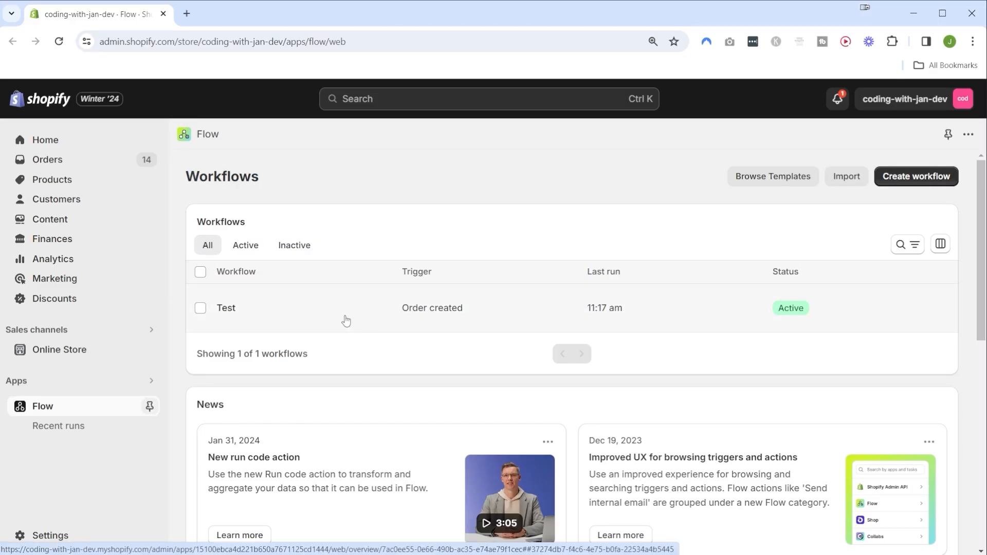
mouse_move(599, 219)
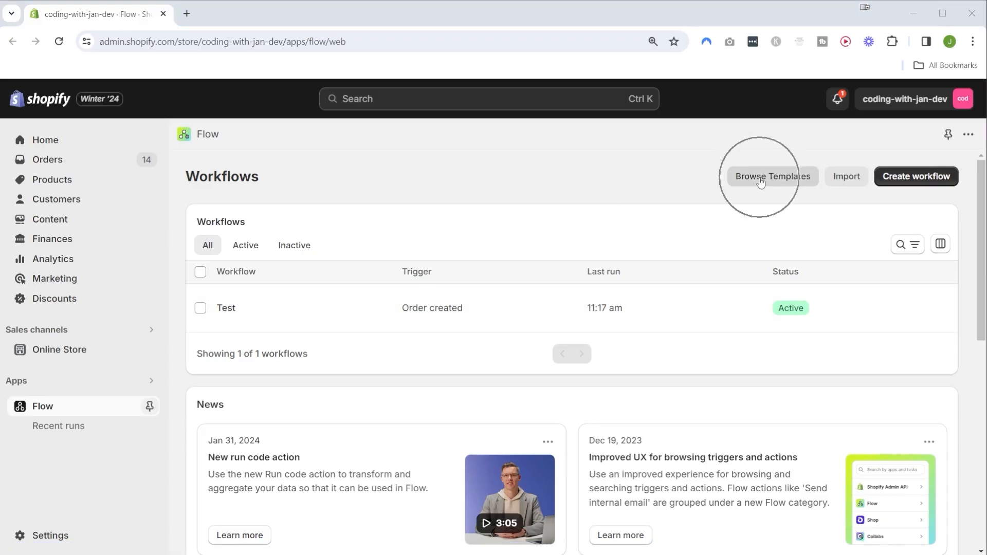
mouse_move(916, 176)
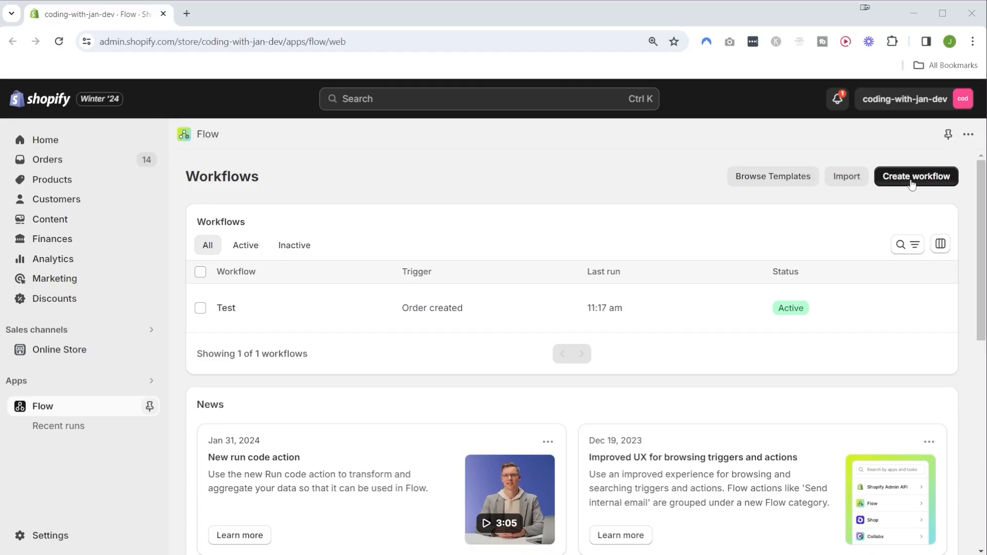
Create a new workflow using the Order created trigger.
left_click(915, 177)
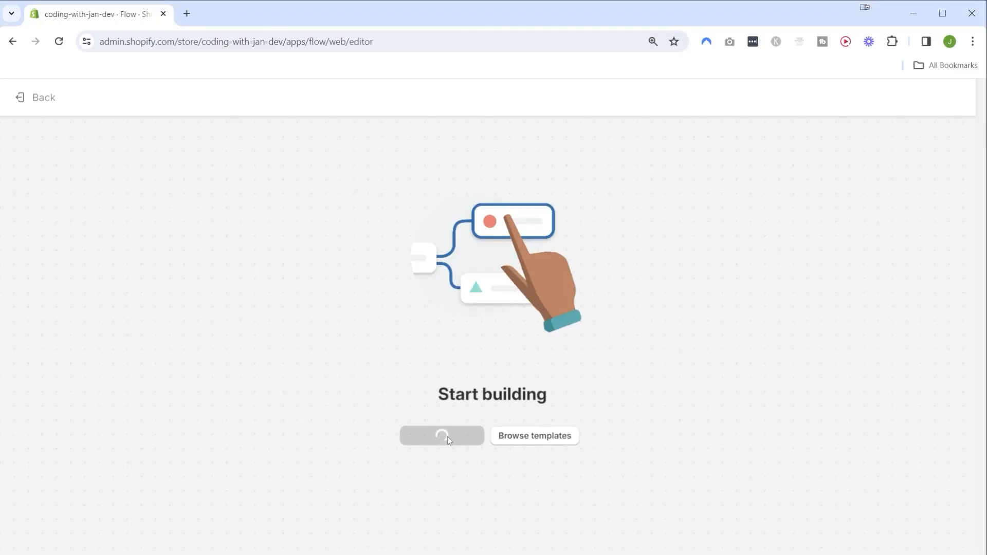
left_click(441, 435)
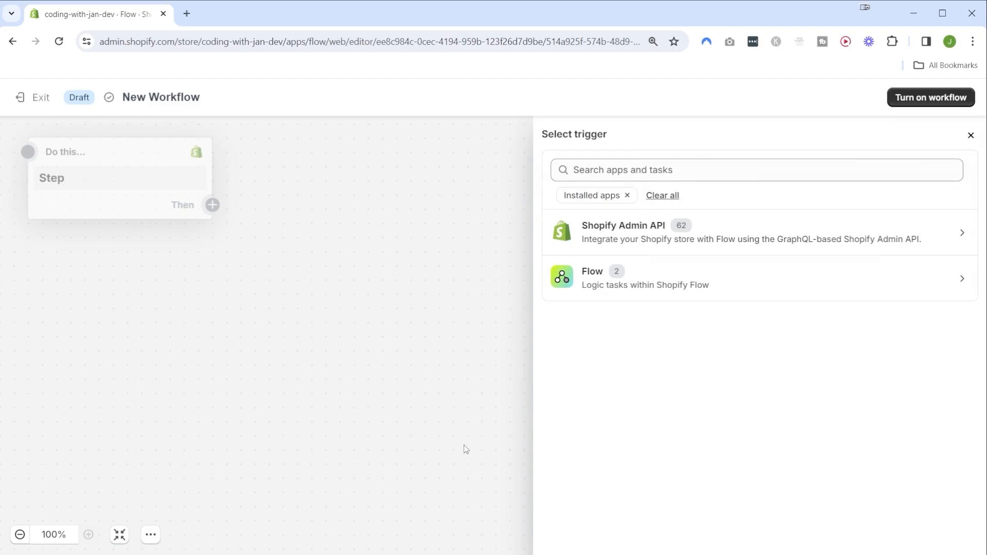
type("ord")
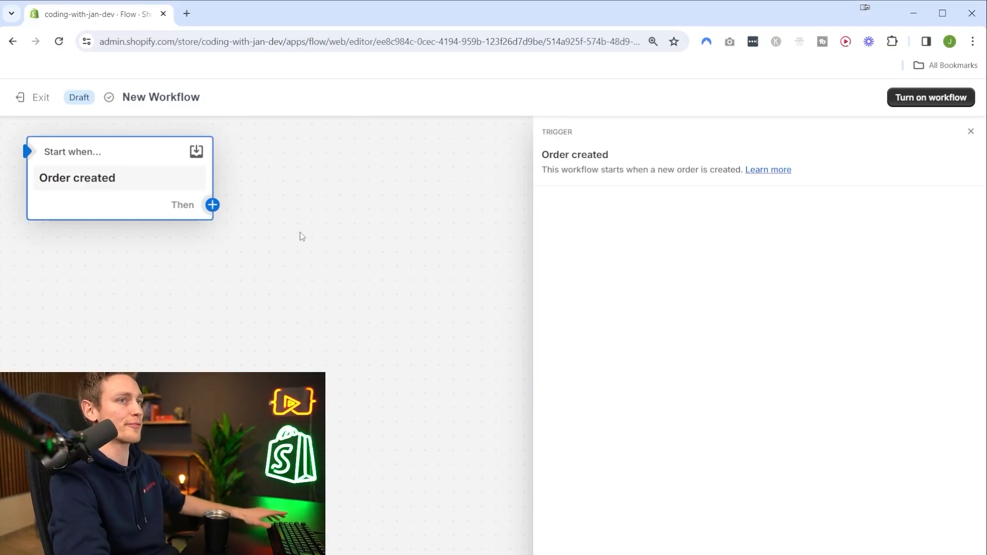
Name the workflow 'High Value Order Review - Slack Notification'.
left_click(160, 97)
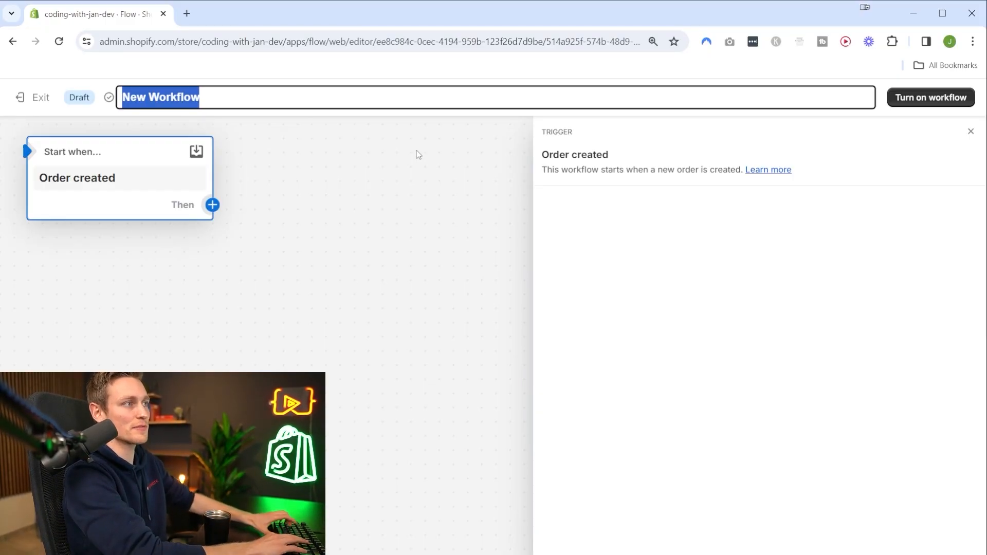
type("High Value Order Review - Slack Notification")
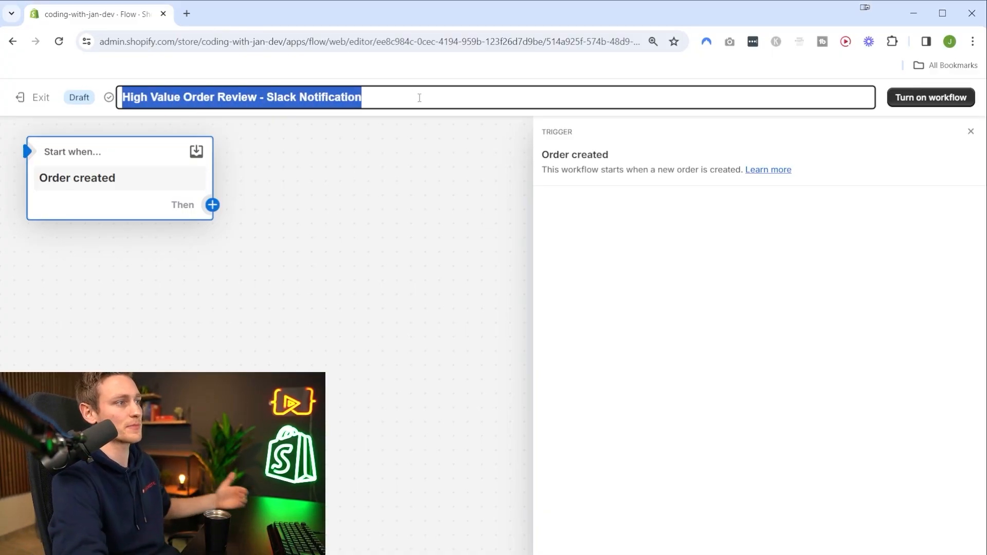
left_click(225, 275)
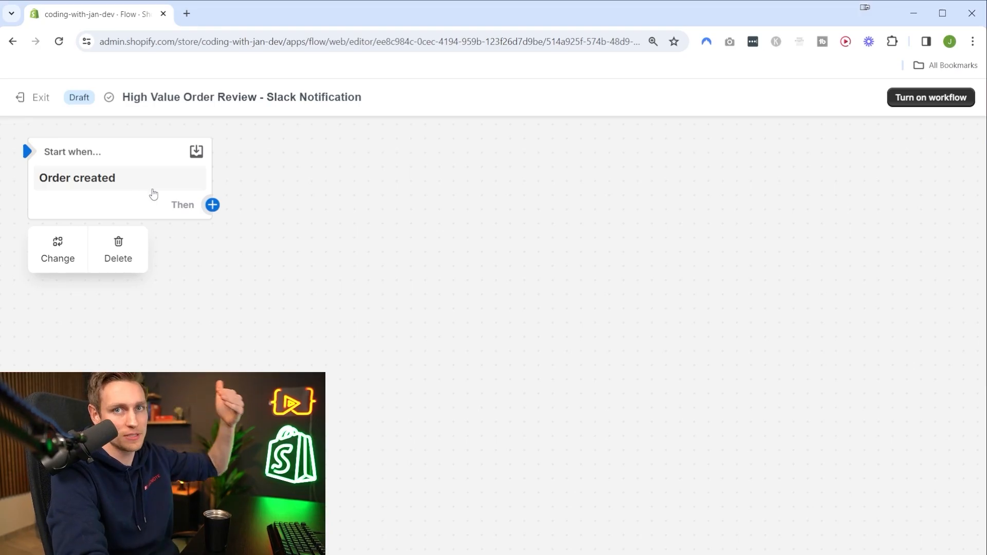
mouse_move(222, 218)
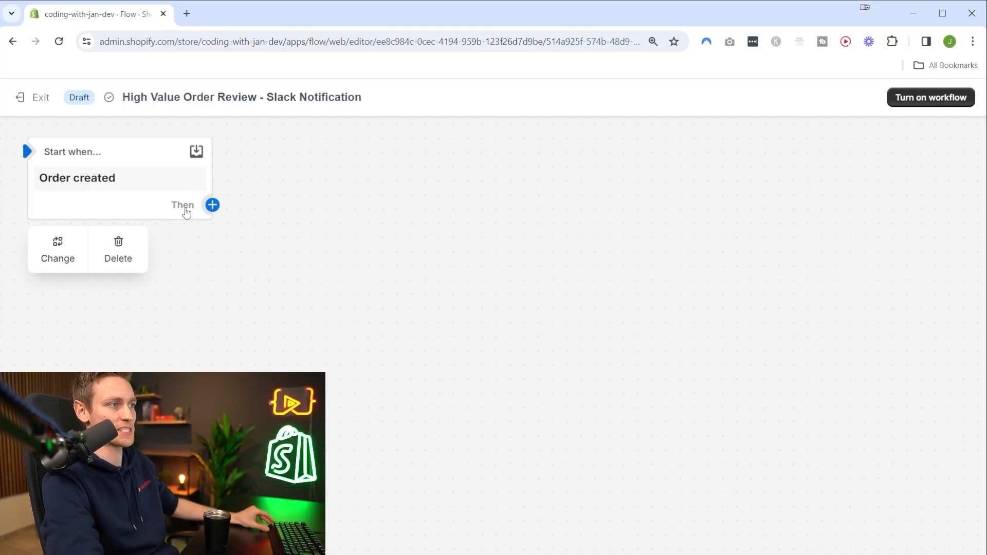
Add a condition: order currentTotalPriceSet shopMoney amount greater than or equal to 5000.
left_click(212, 204)
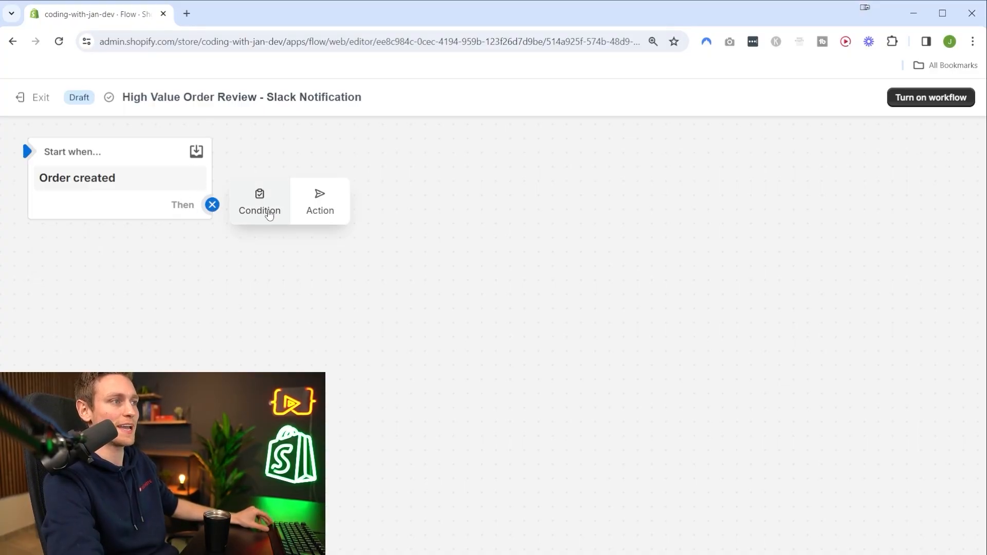
left_click(259, 201)
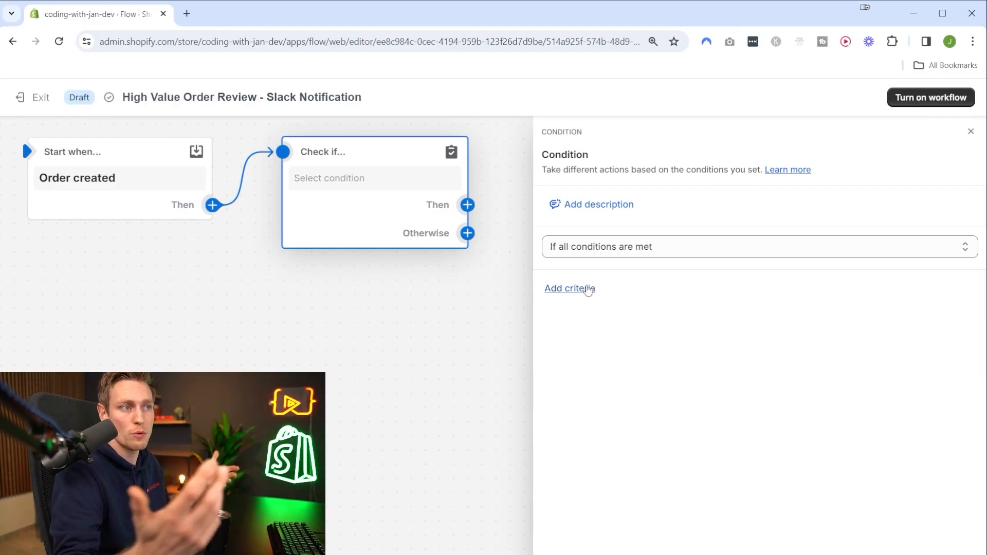
left_click(970, 131)
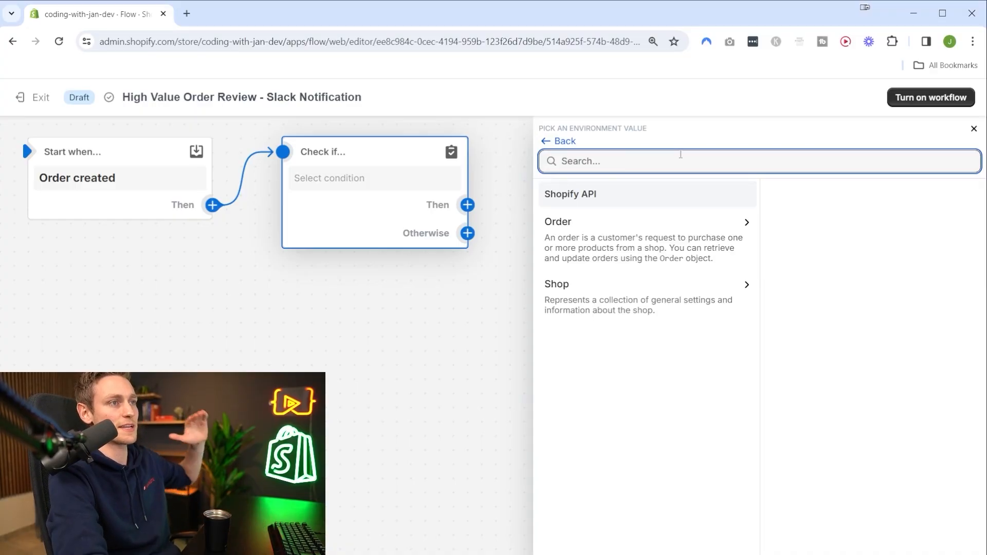
mouse_move(693, 228)
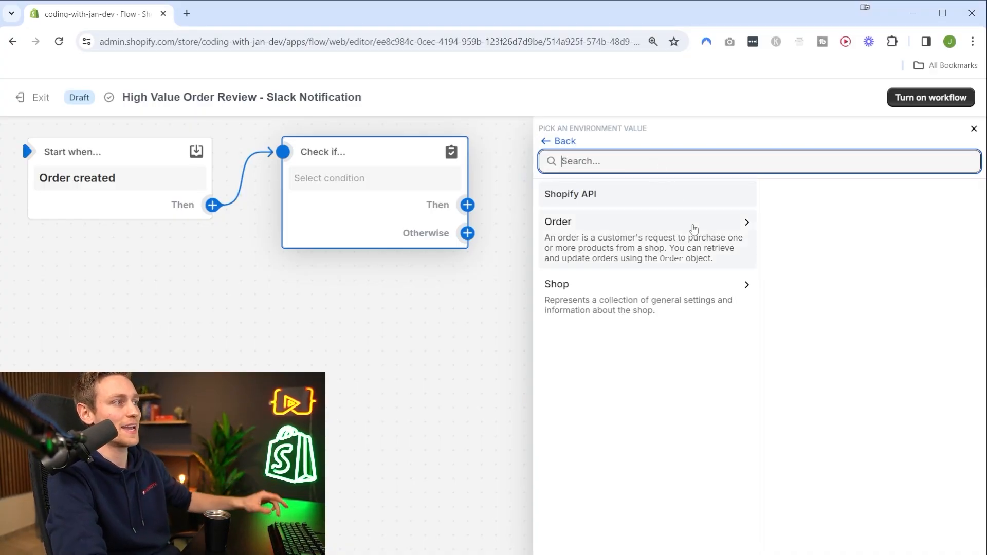
left_click(77, 178)
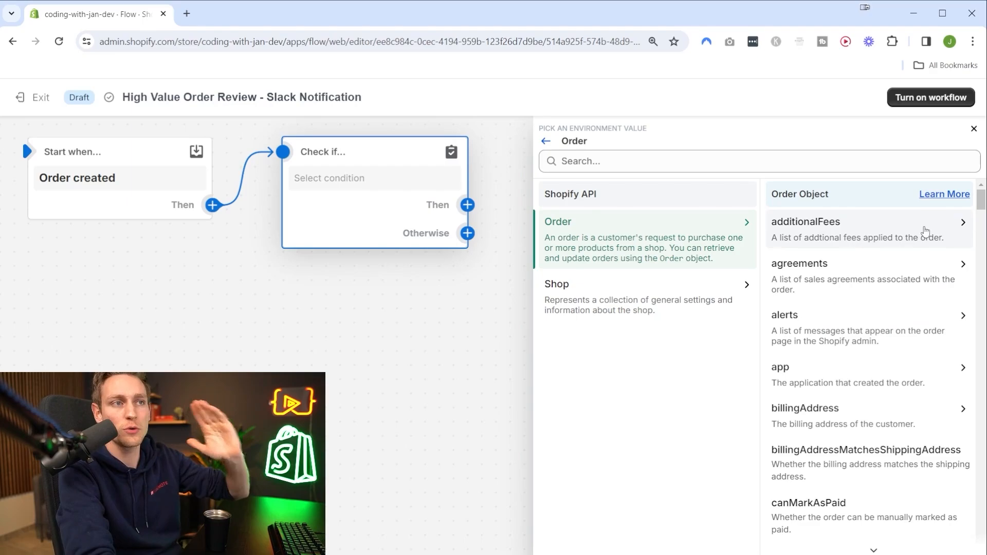
scroll("down", 3)
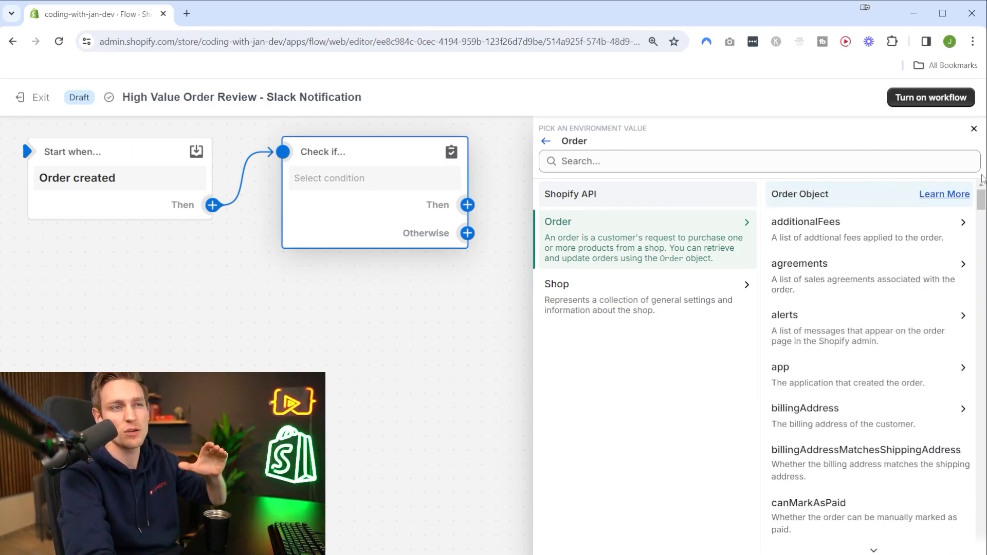
mouse_move(962, 186)
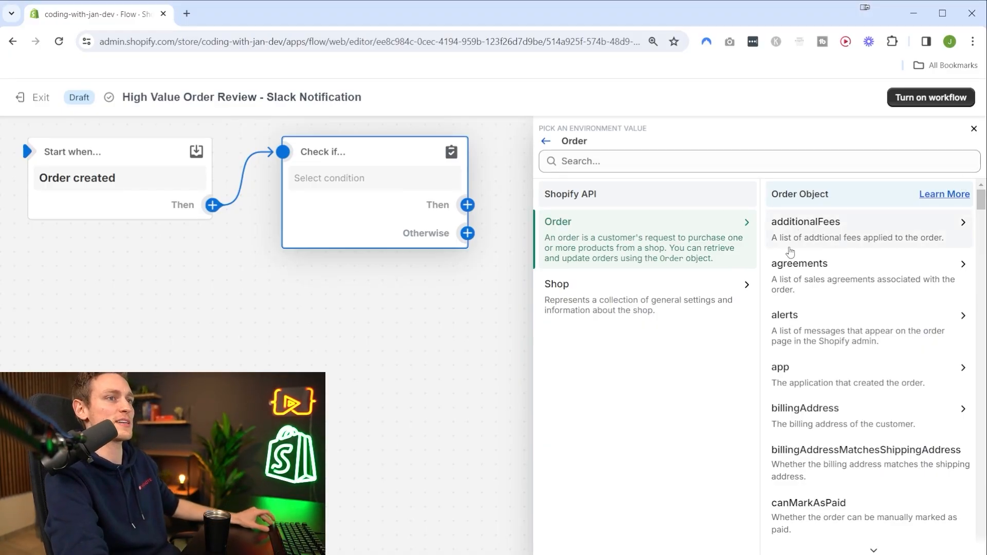
mouse_move(864, 245)
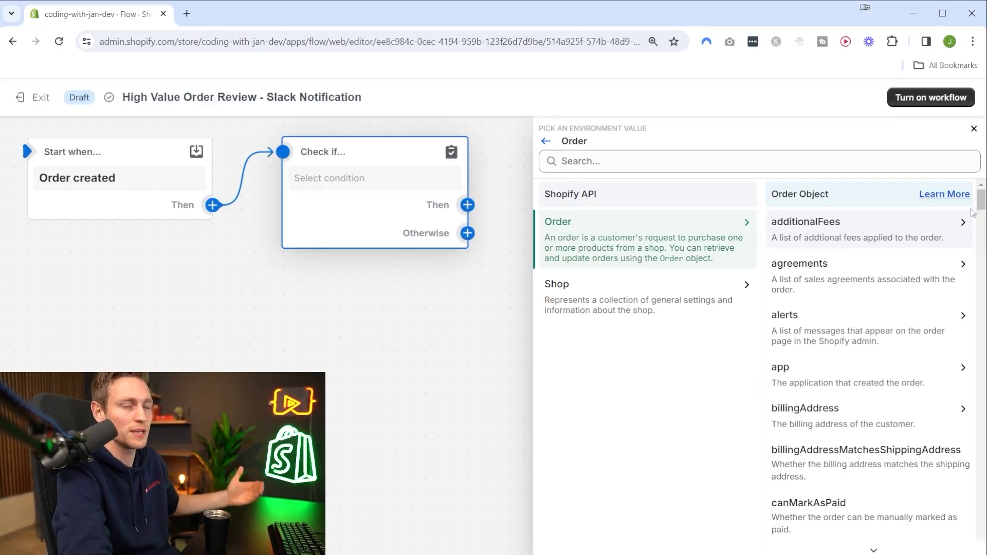
scroll("down", 3)
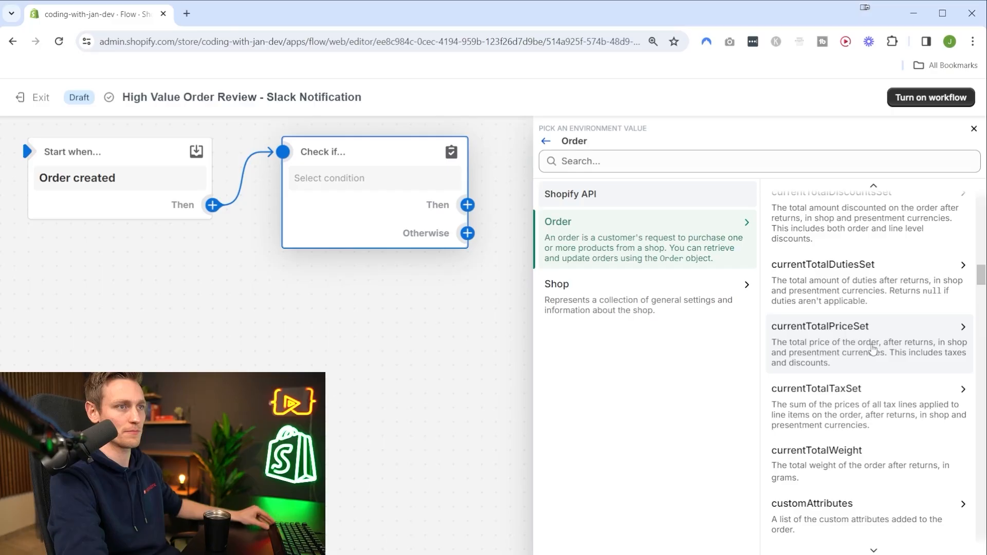
left_click(819, 326)
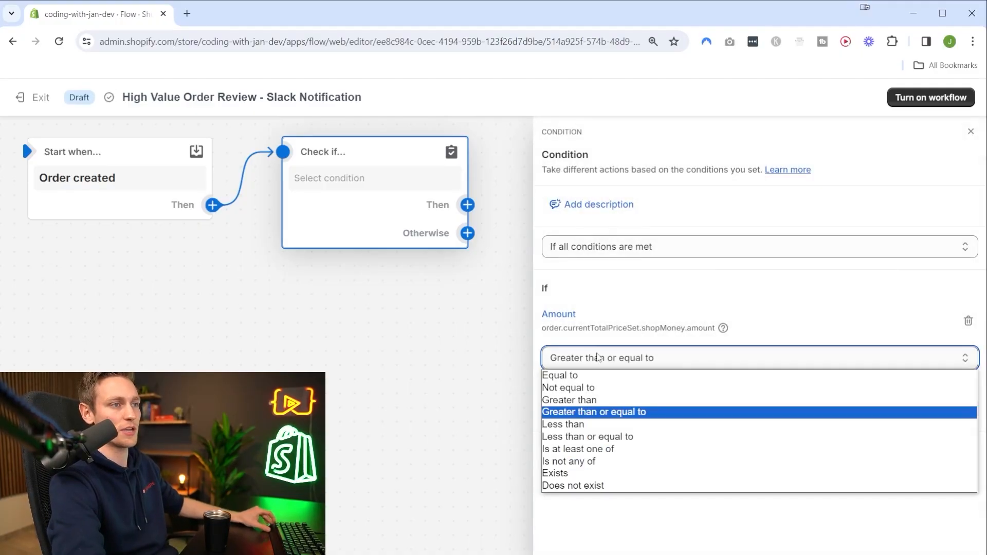
mouse_move(606, 417)
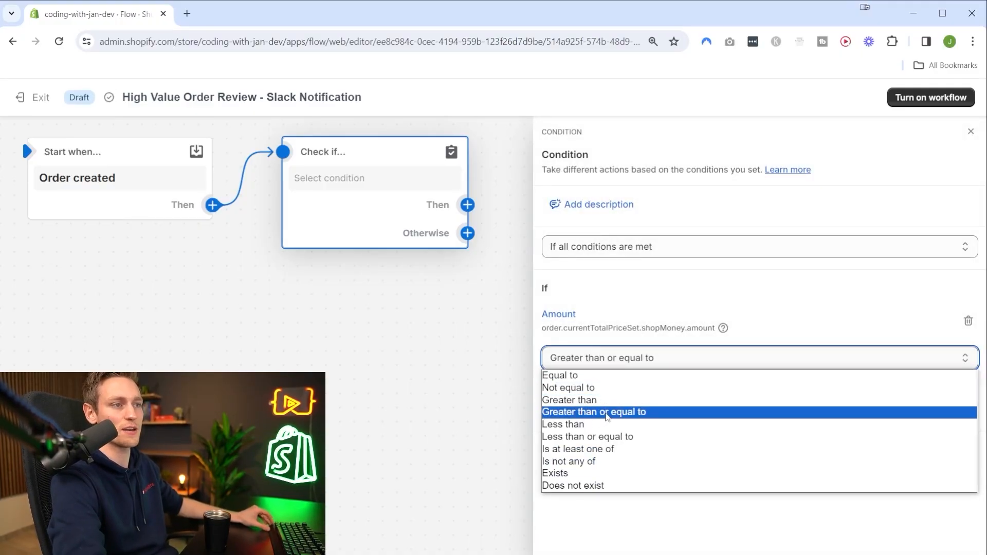
type("5000")
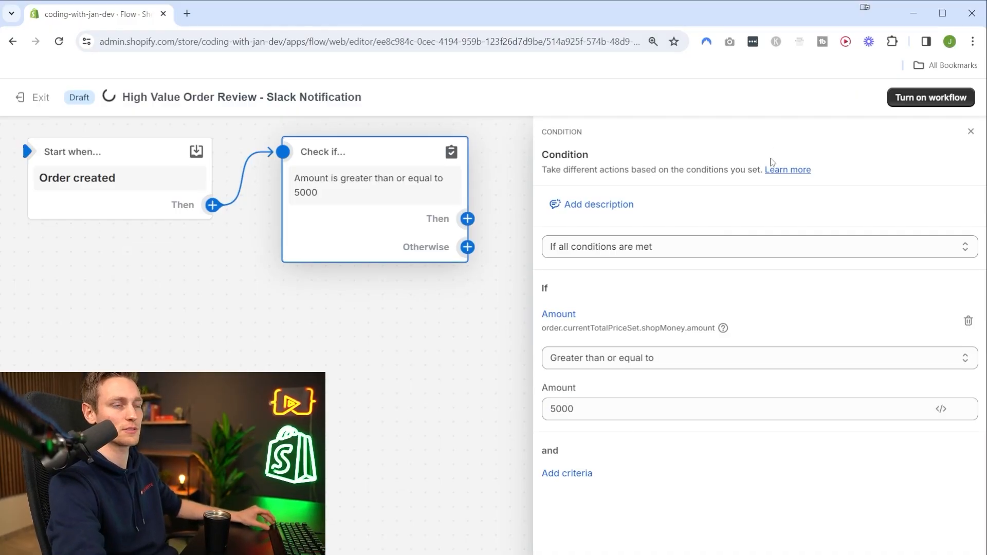
left_click(970, 132)
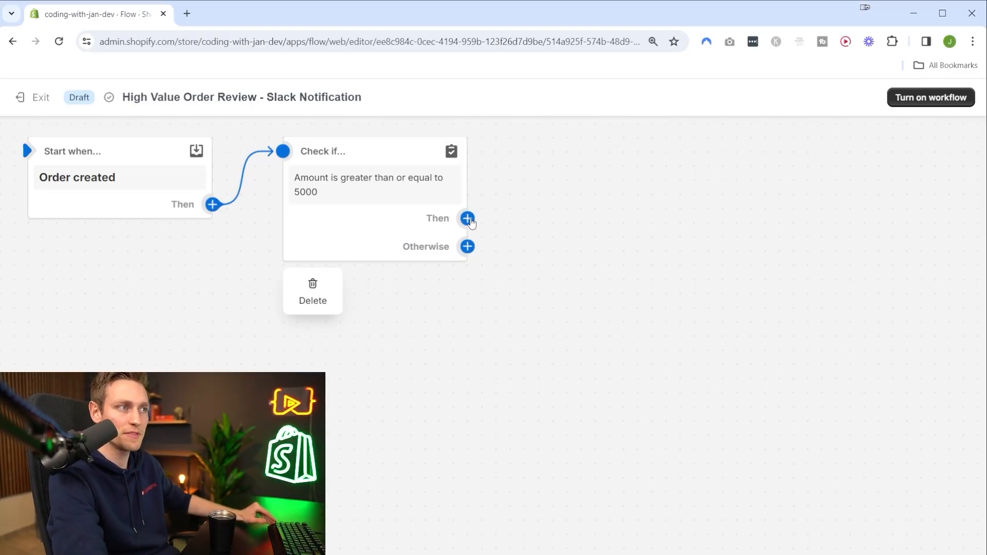
mouse_move(397, 244)
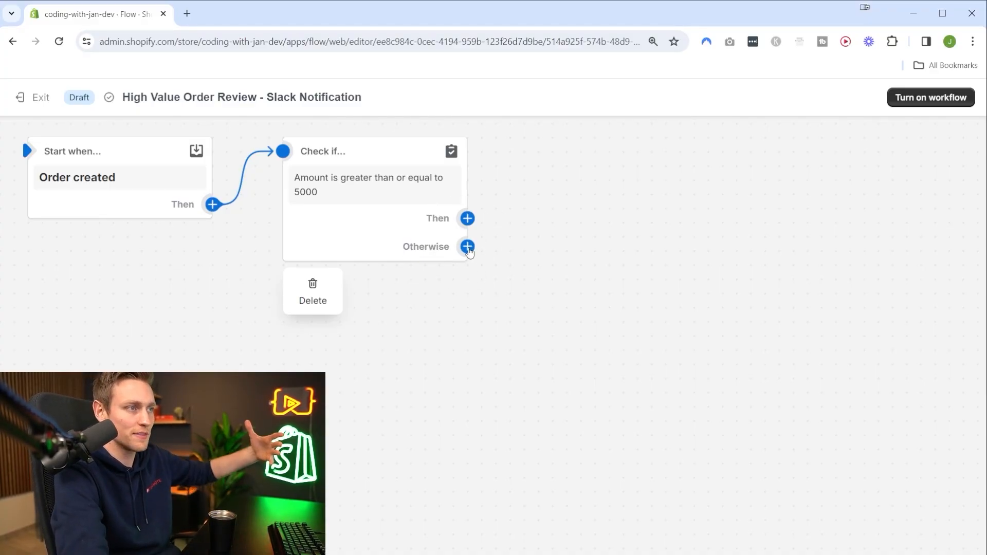
mouse_move(466, 219)
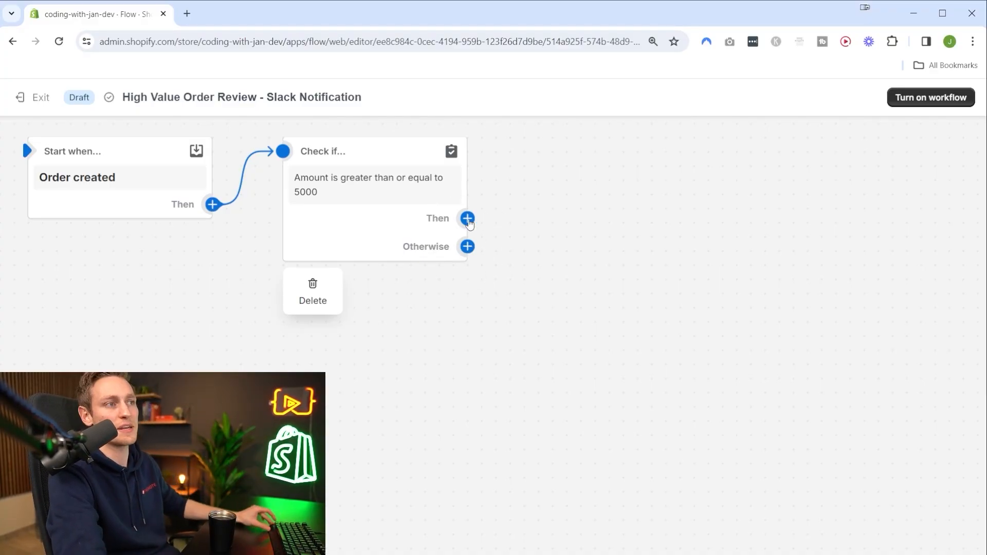
left_click(466, 218)
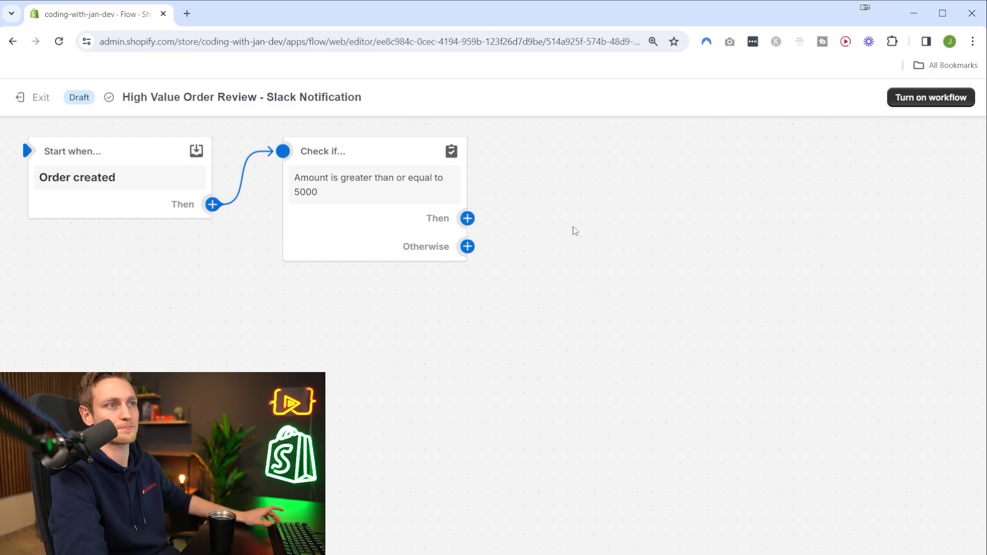
left_click(467, 219)
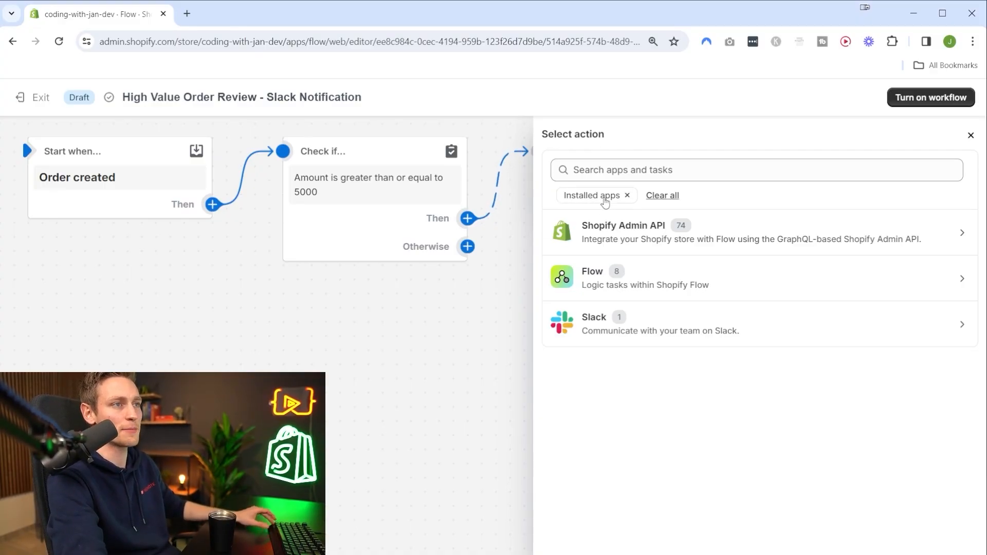
Search all apps for 'slack' and add Send Slack message to the Then branch.
left_click(627, 195)
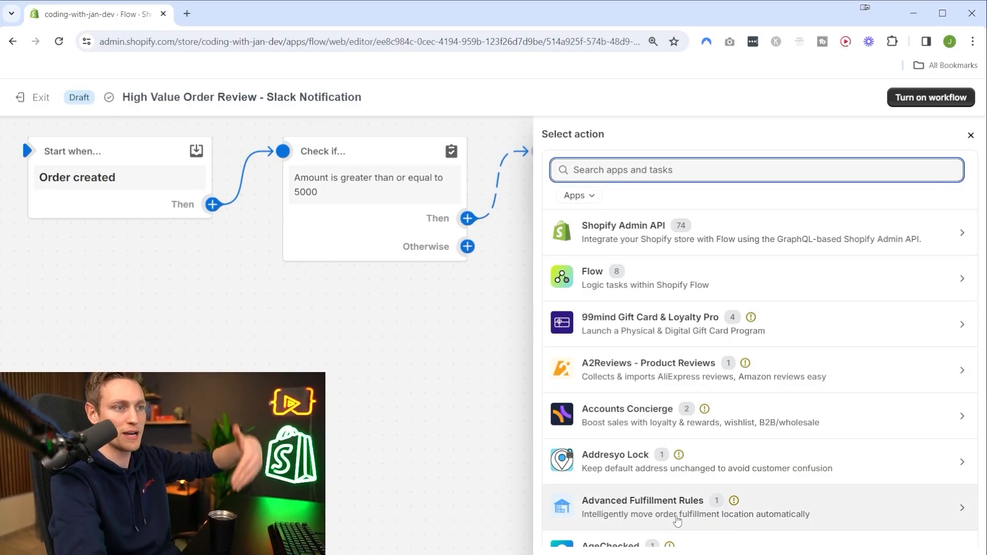
type("slack")
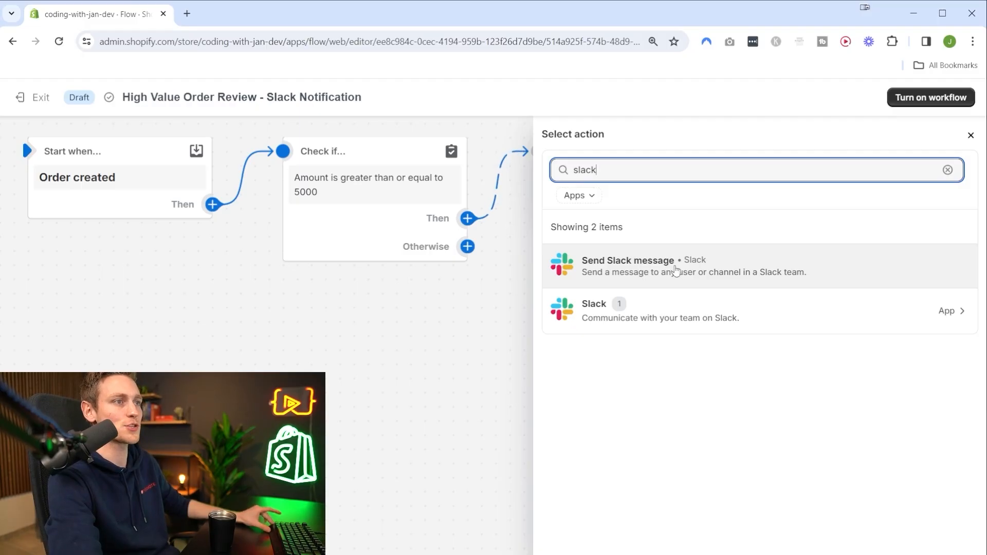
left_click(627, 260)
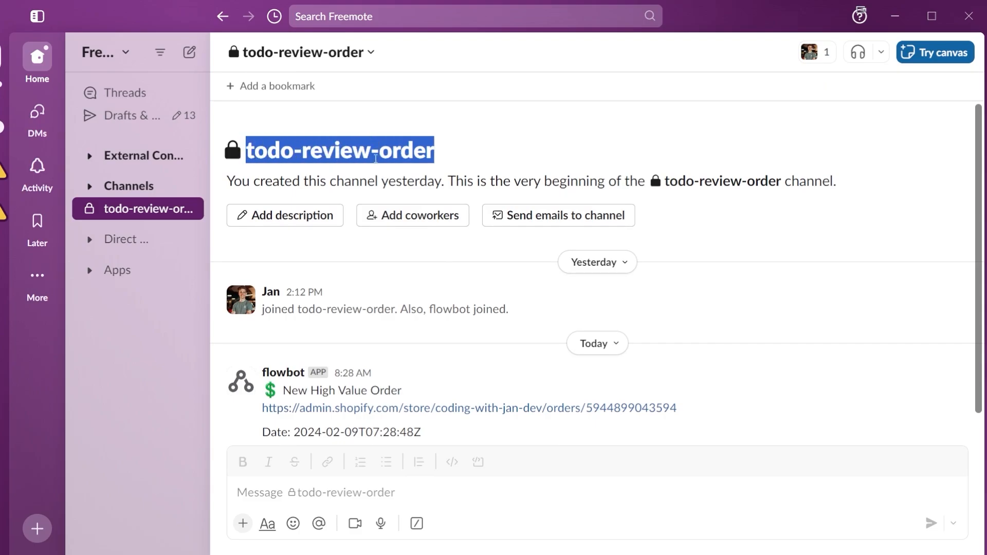
mouse_move(817, 51)
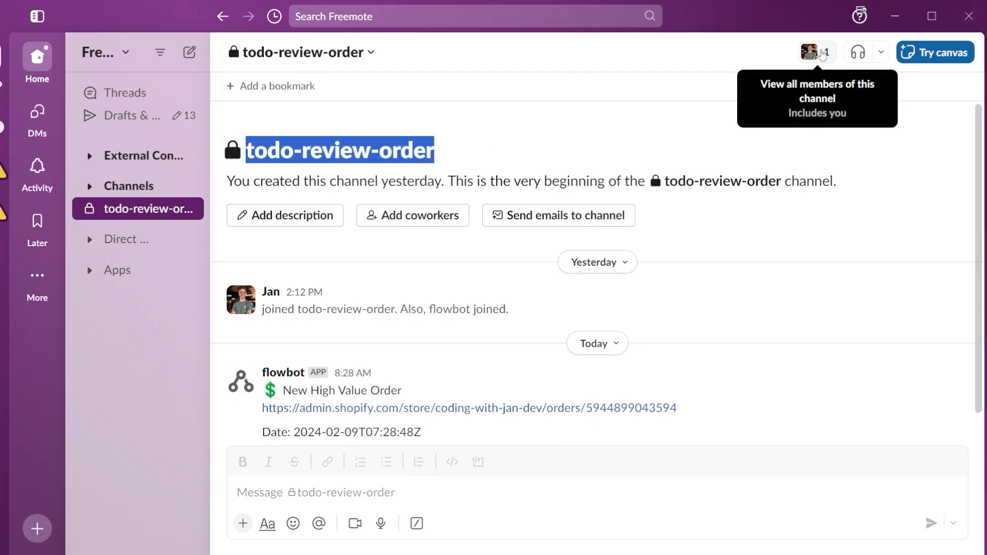
left_click(812, 51)
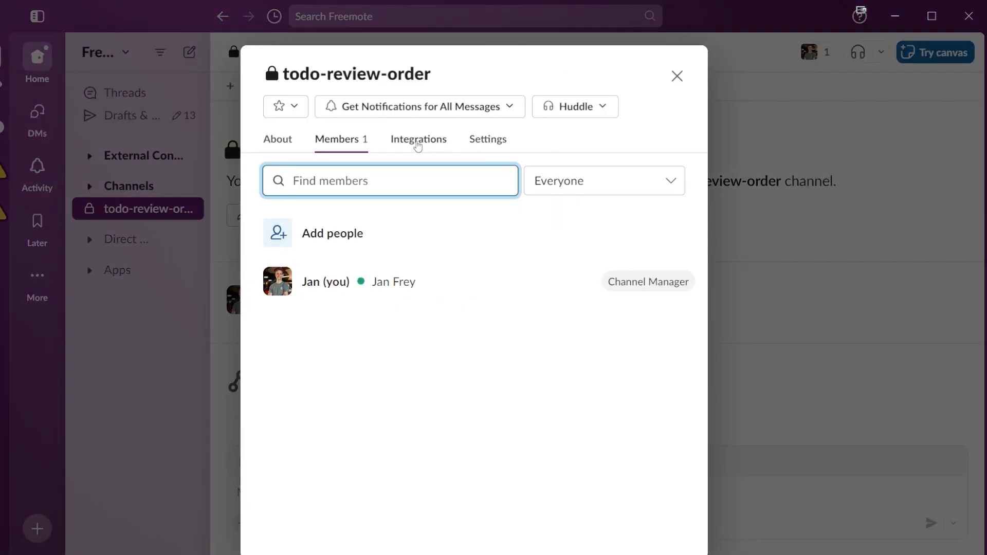
left_click(418, 140)
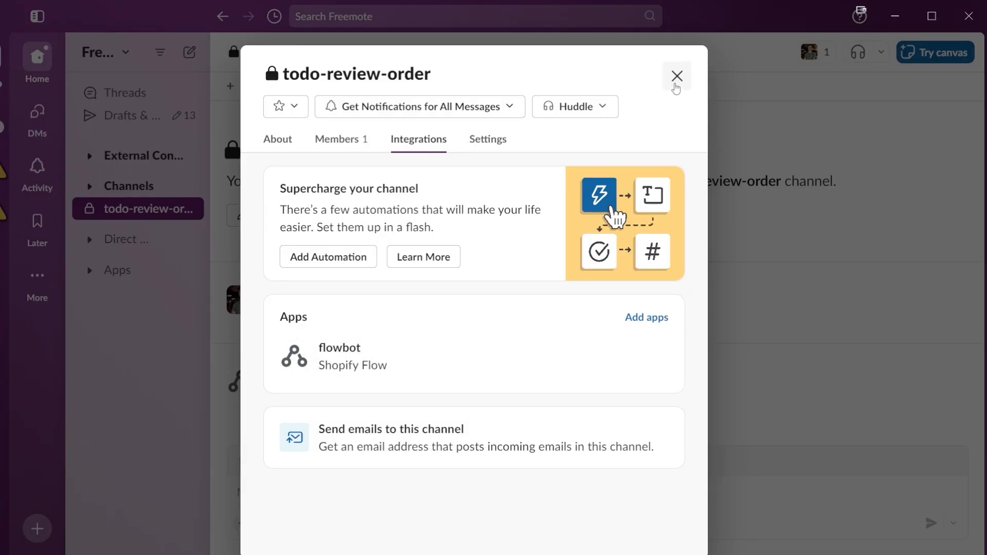
left_click(676, 76)
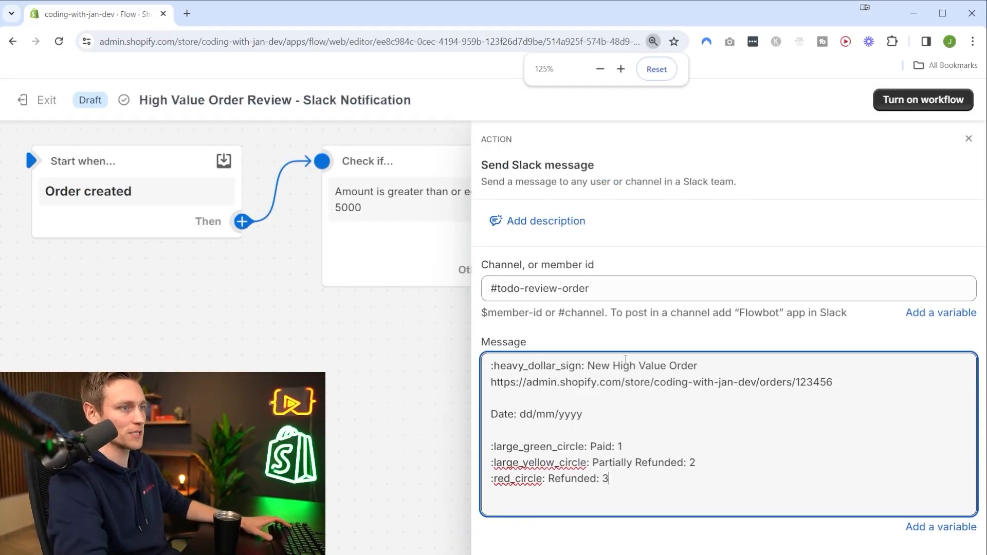
Replace the message's dd/mm/yyyy date with {{order.createdAt}}, then select the 123456 placeholder.
double_click(537, 365)
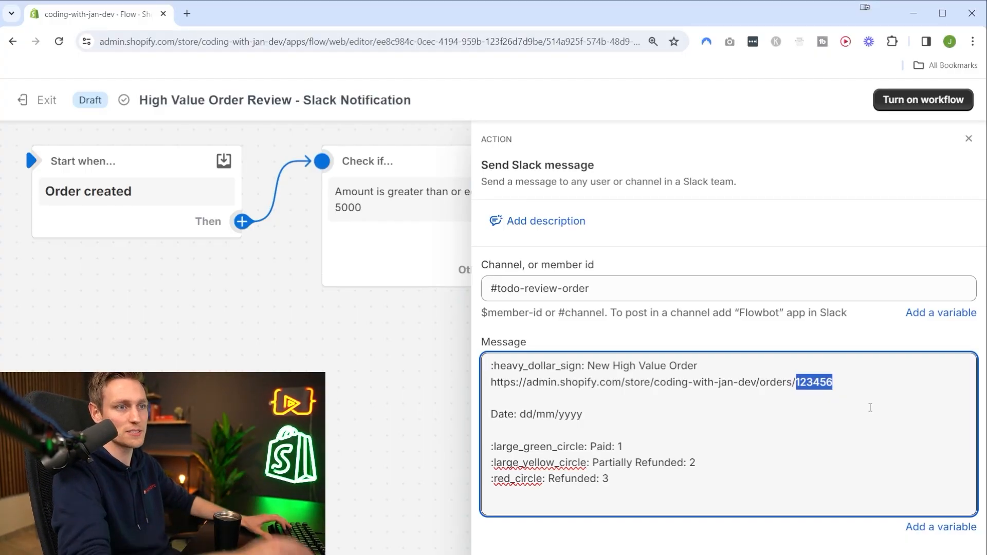
double_click(550, 415)
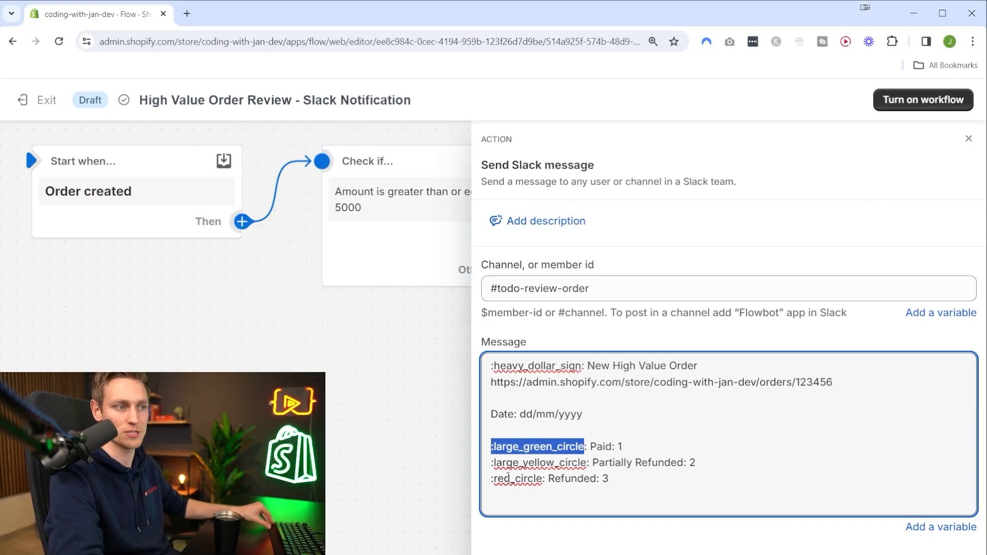
double_click(550, 415)
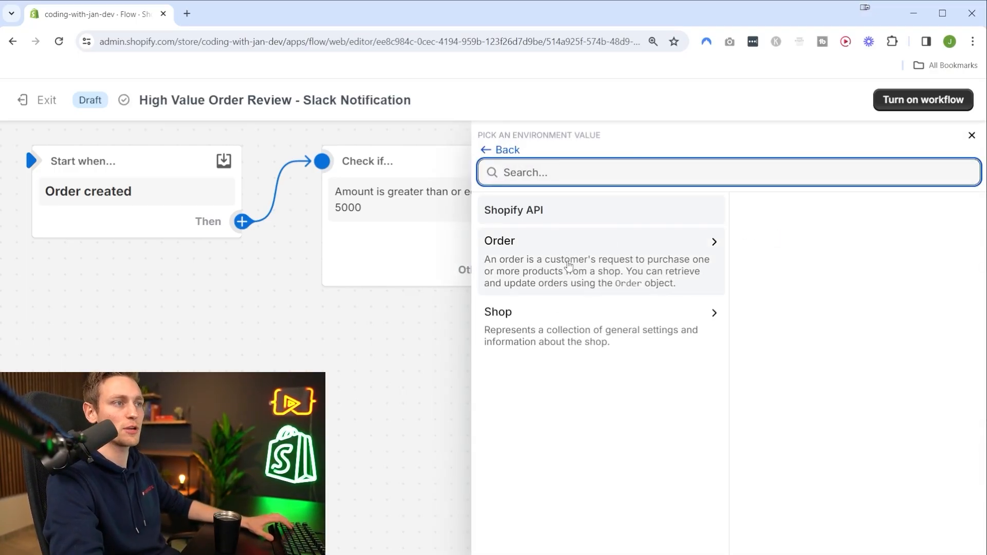
left_click(499, 240)
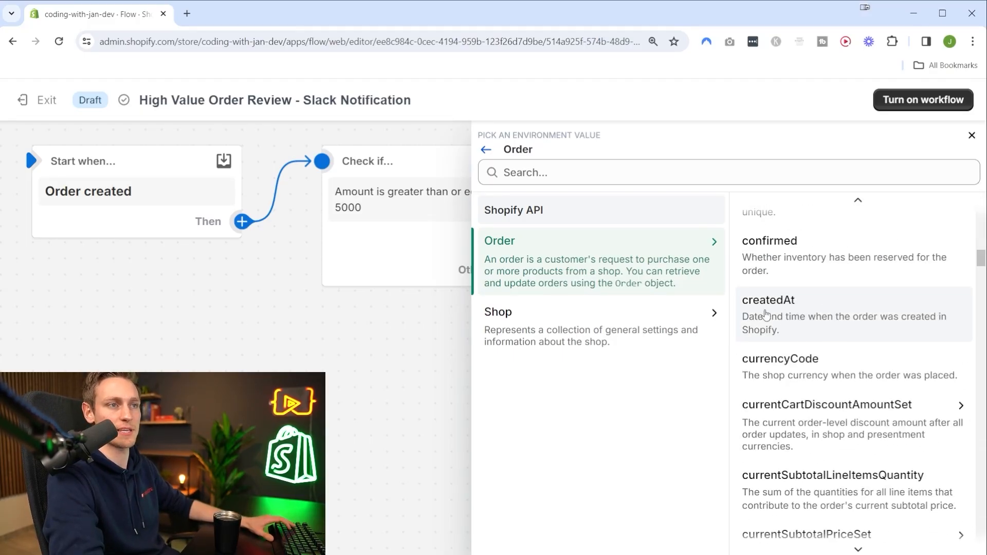
left_click(767, 300)
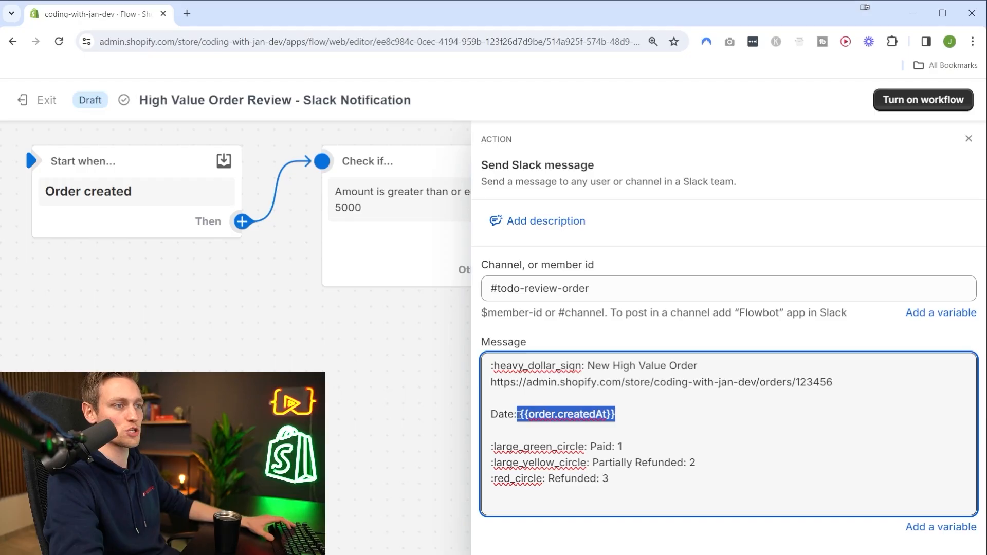
double_click(811, 382)
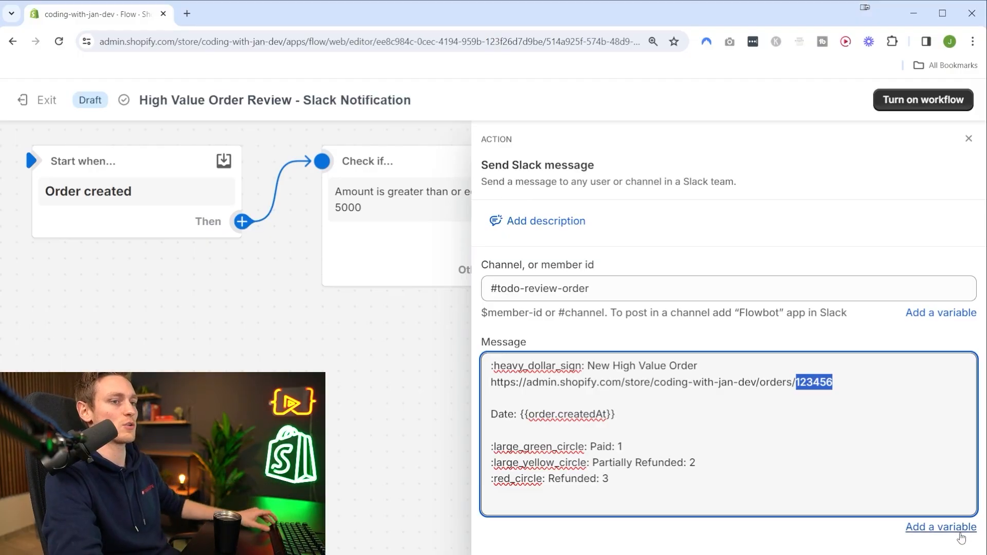
left_click(968, 139)
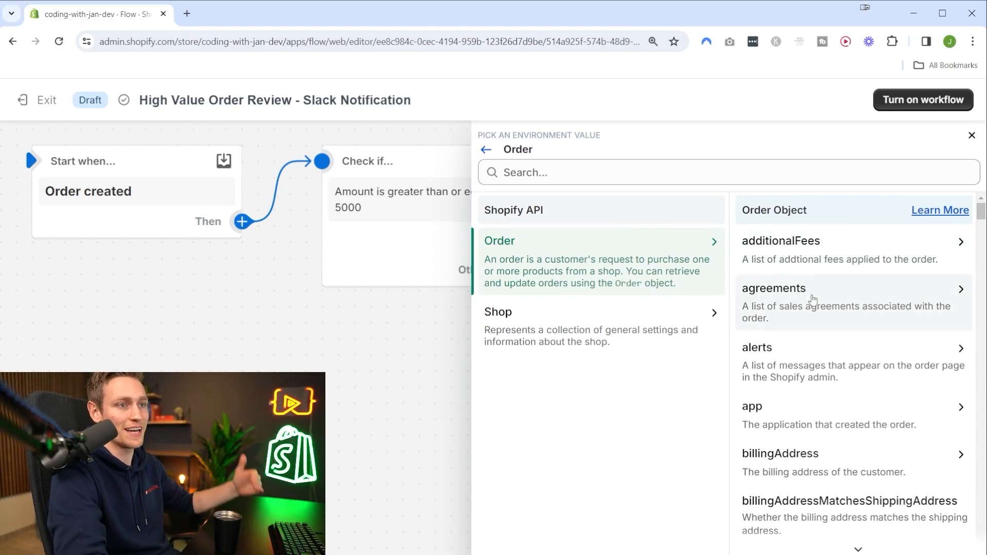
Scroll the variable picker's Order fields down to the id field.
scroll("down", 3)
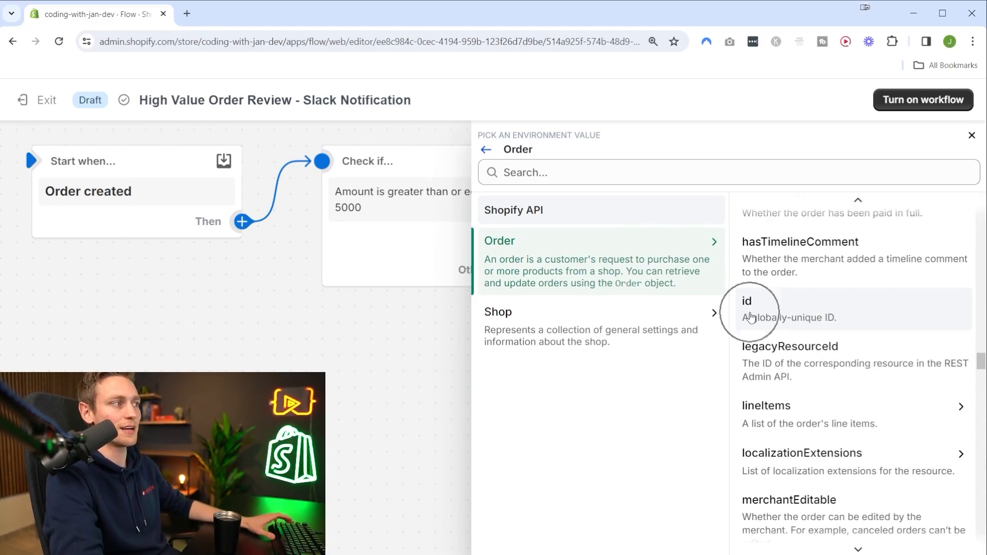
mouse_move(854, 319)
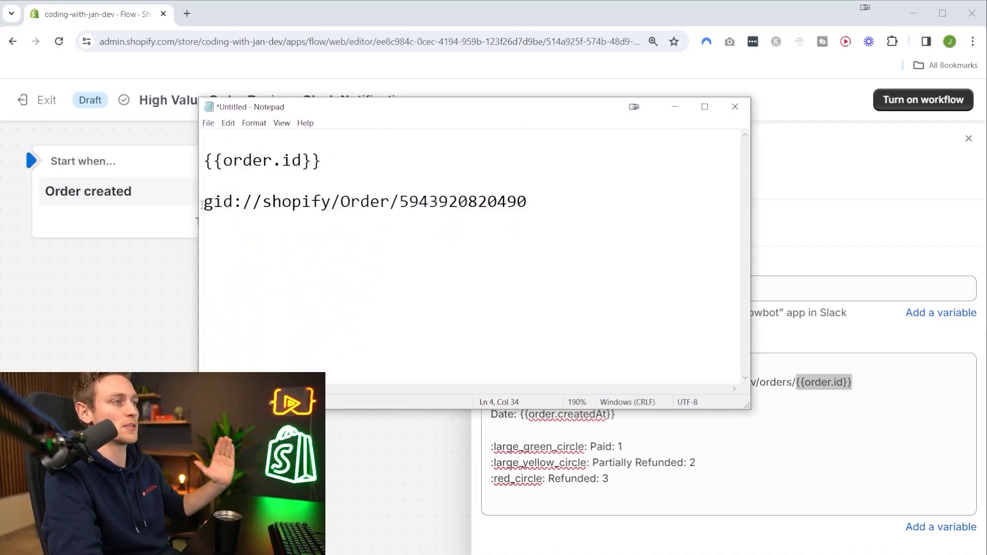
left_click_drag(203, 201, 399, 201)
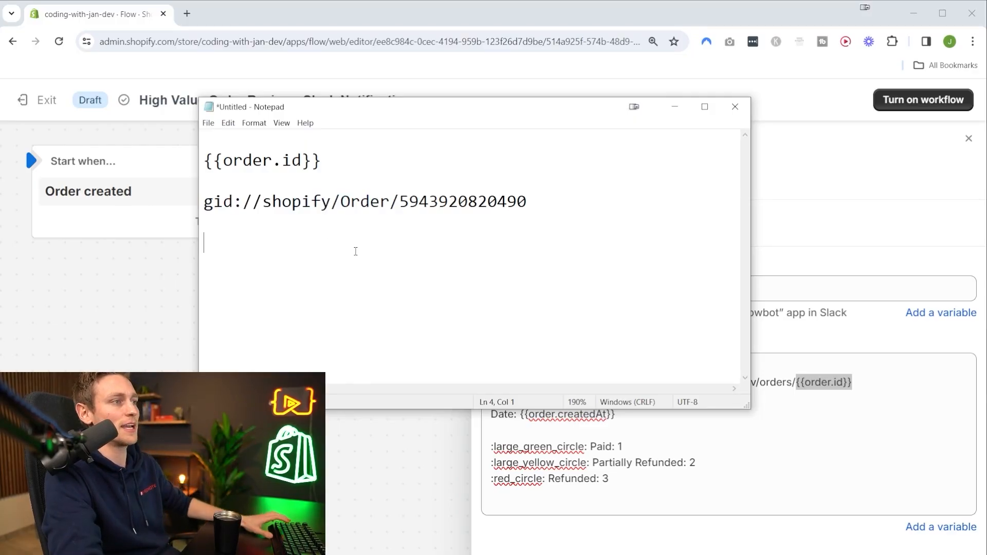
type("[\"\",\"5943920820490\"]")
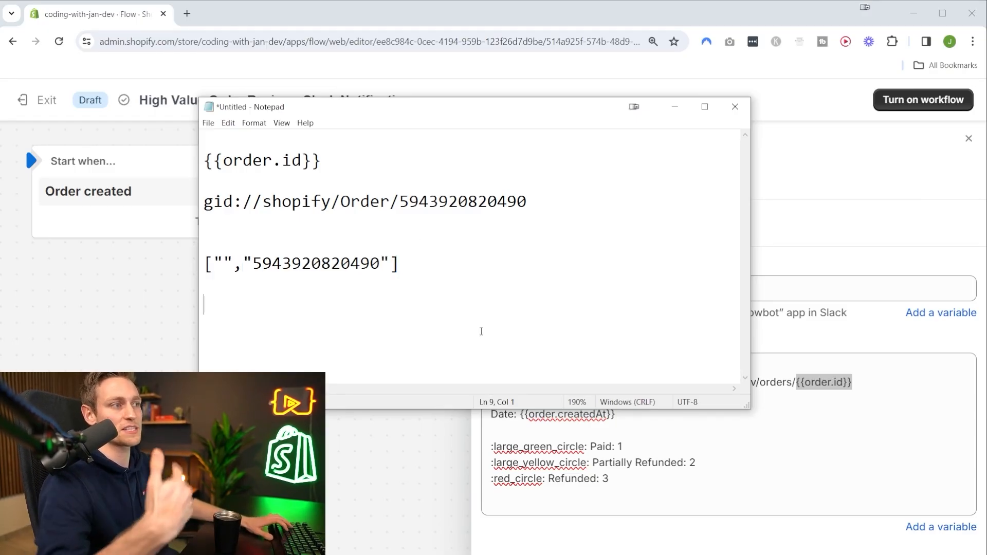
type("{{order.id | split:'gid://shopify/Order/' | last }}")
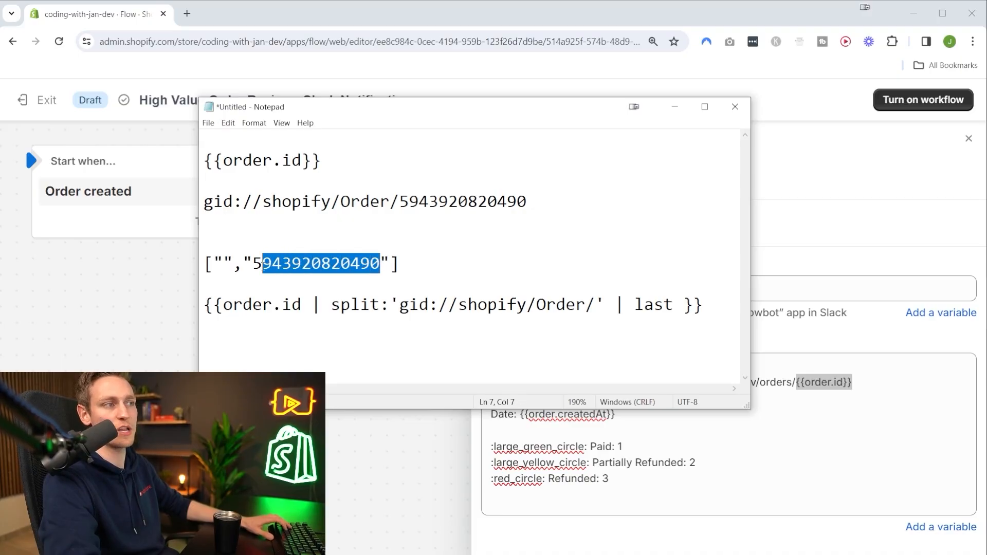
type("5943920820490")
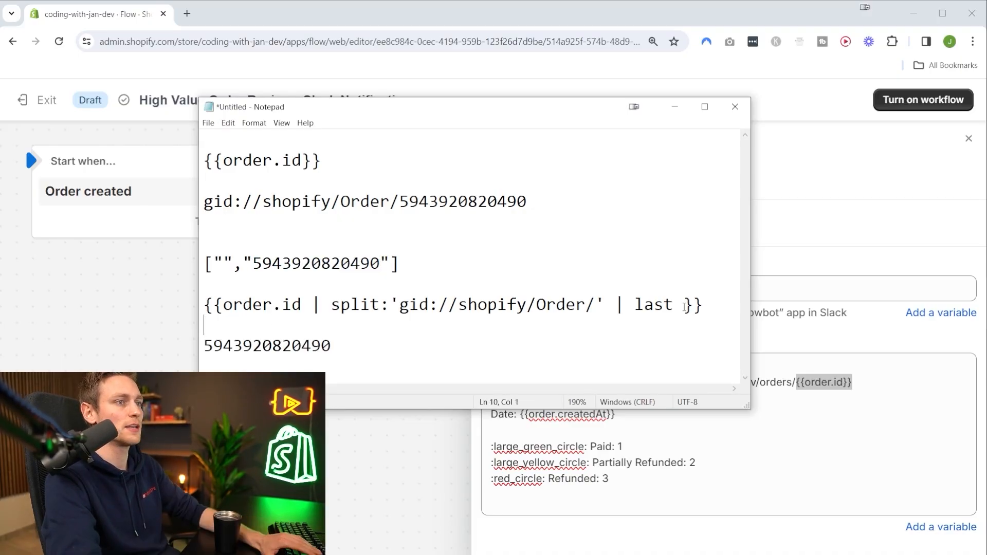
triple_click(446, 305)
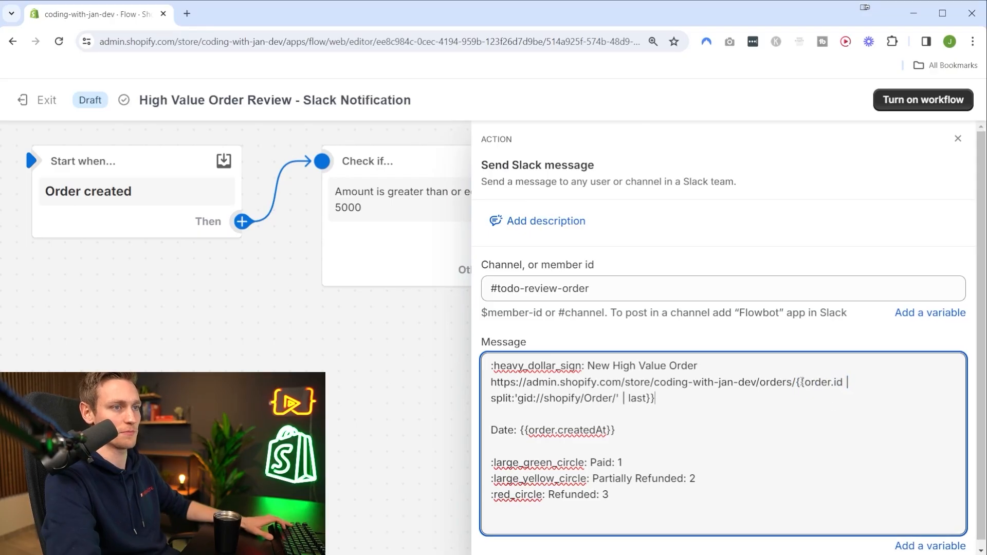
Activate the High Value Order Review - Slack Notification workflow and confirm.
left_click_drag(805, 381, 654, 398)
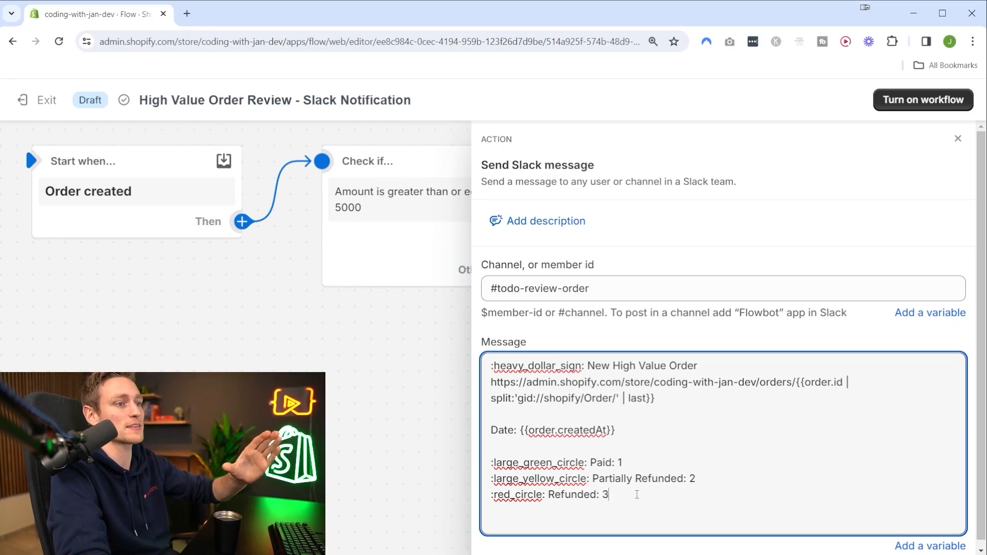
left_click_drag(493, 463, 608, 494)
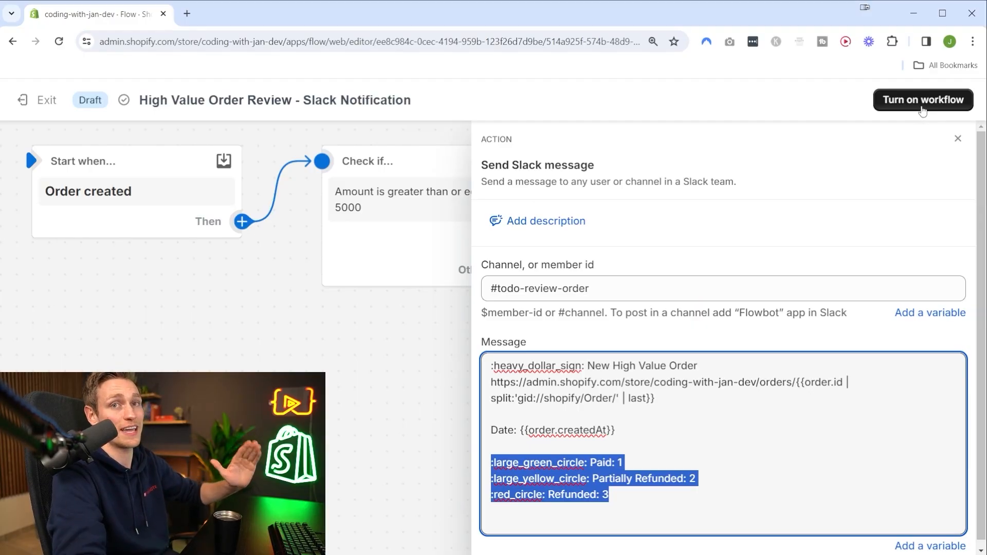
left_click(922, 99)
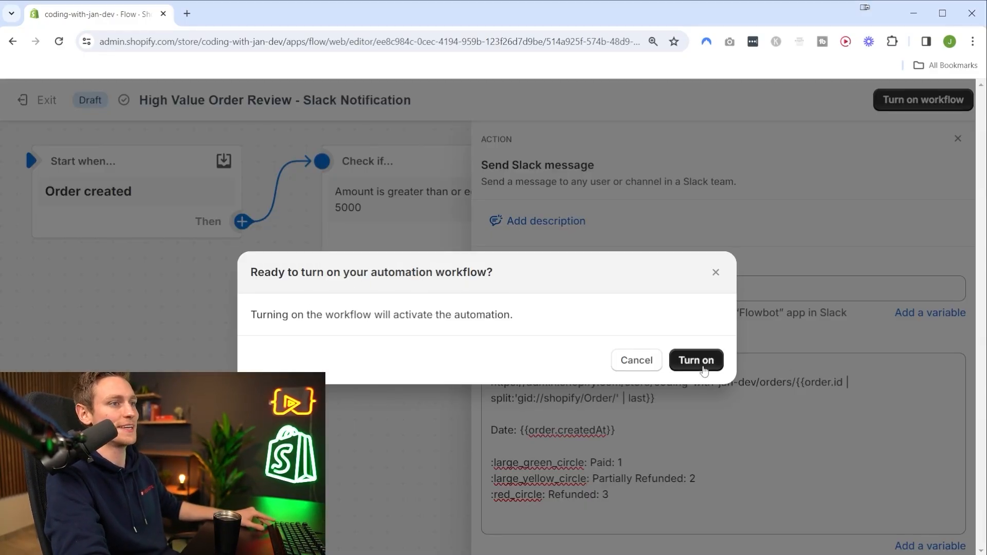
left_click(695, 359)
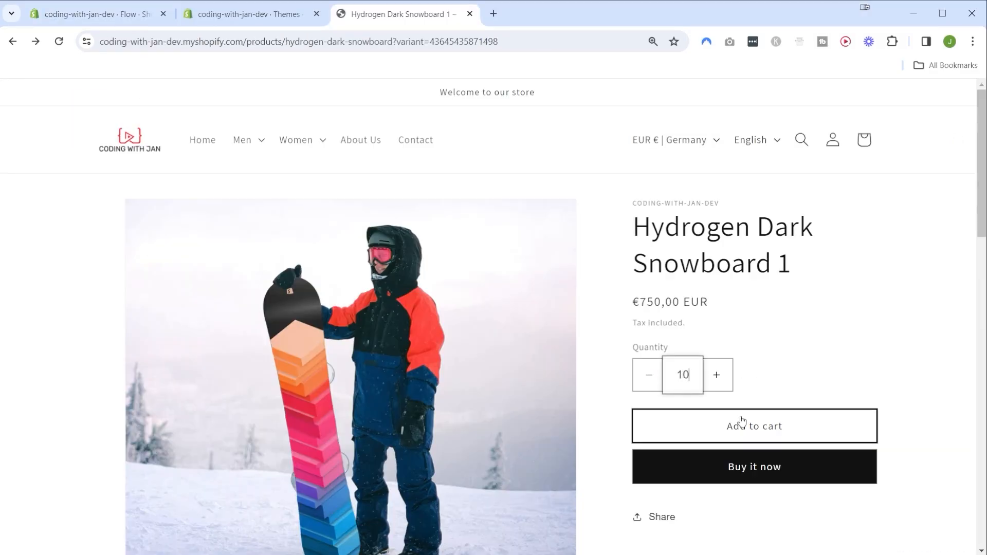
Buy ten Hydrogen Dark Snowboard 1 for €7,504.99 with the test card.
left_click(754, 425)
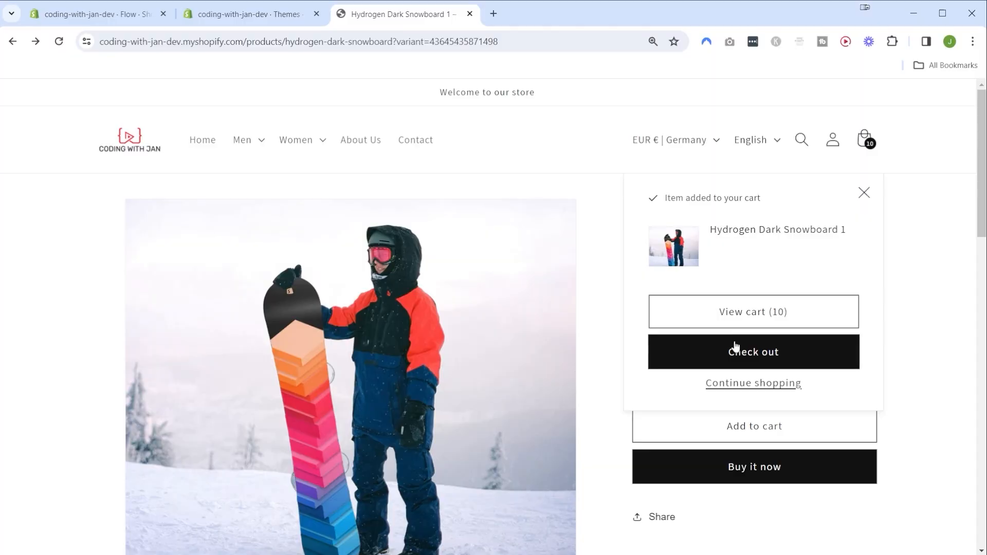
left_click(753, 312)
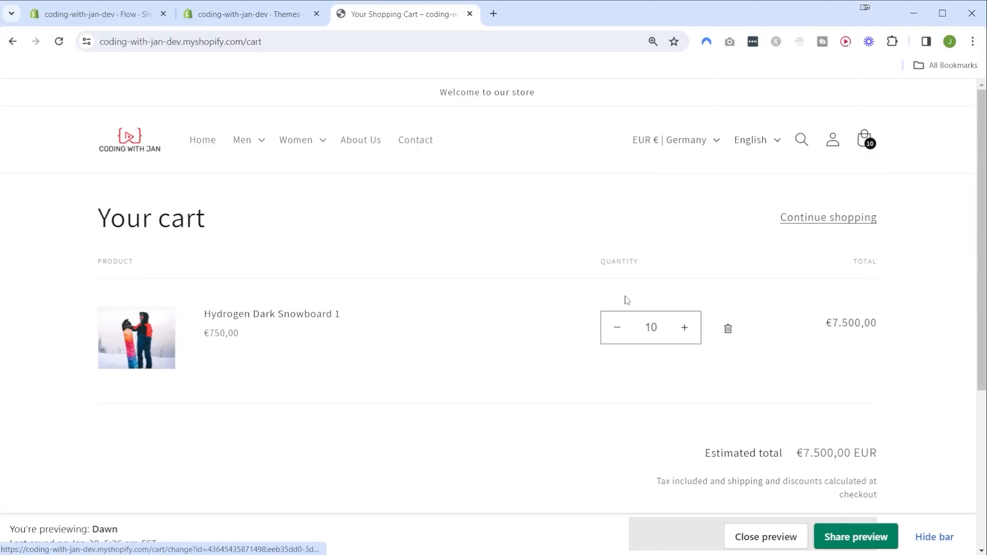
left_click(752, 534)
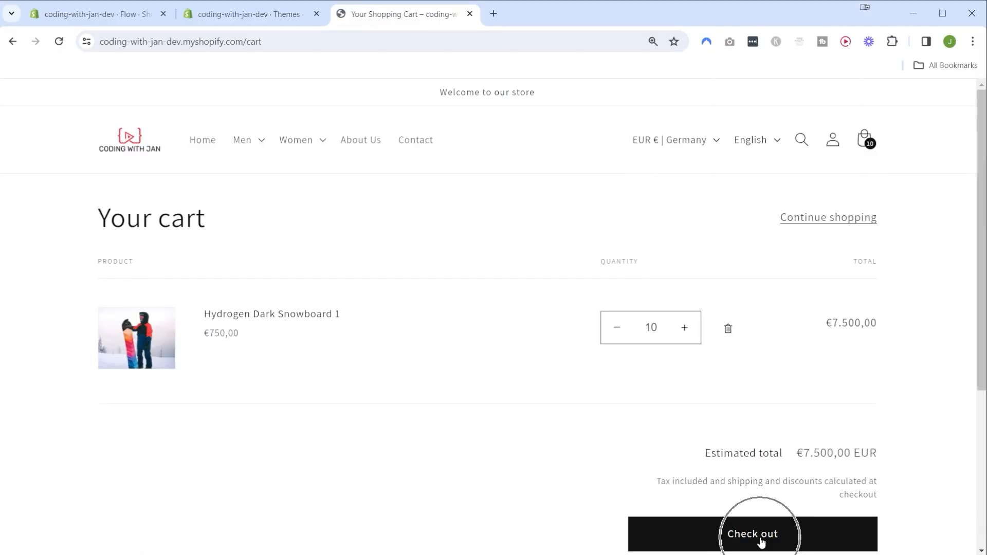
left_click(752, 533)
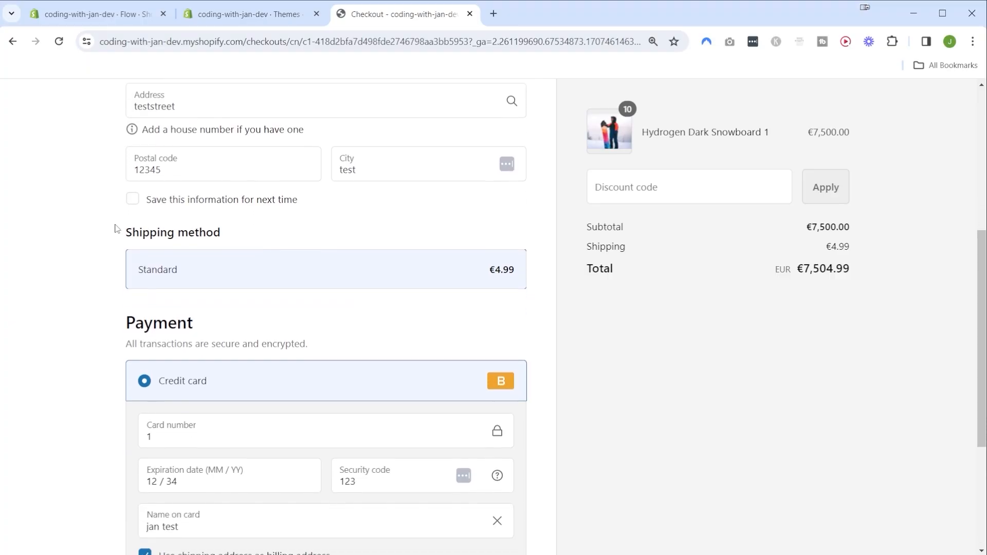
scroll("down", 3)
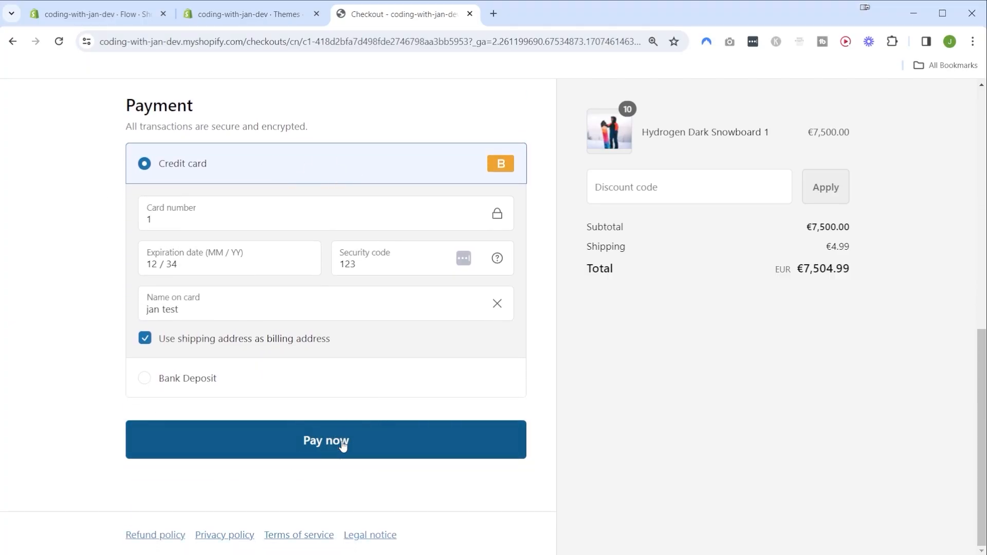
left_click(325, 440)
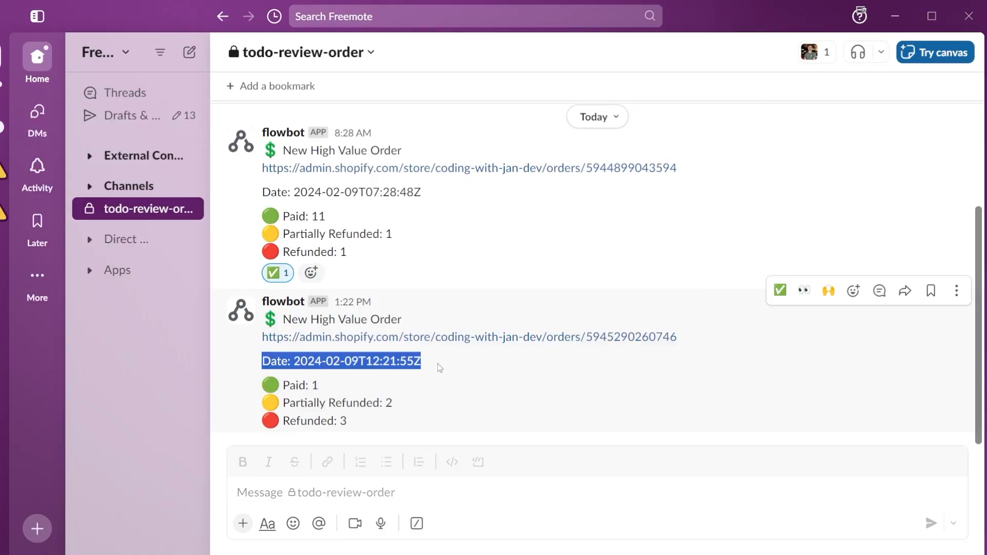
Inspect the new flowbot High Value Order message in todo-review-order.
left_click_drag(420, 360, 352, 407)
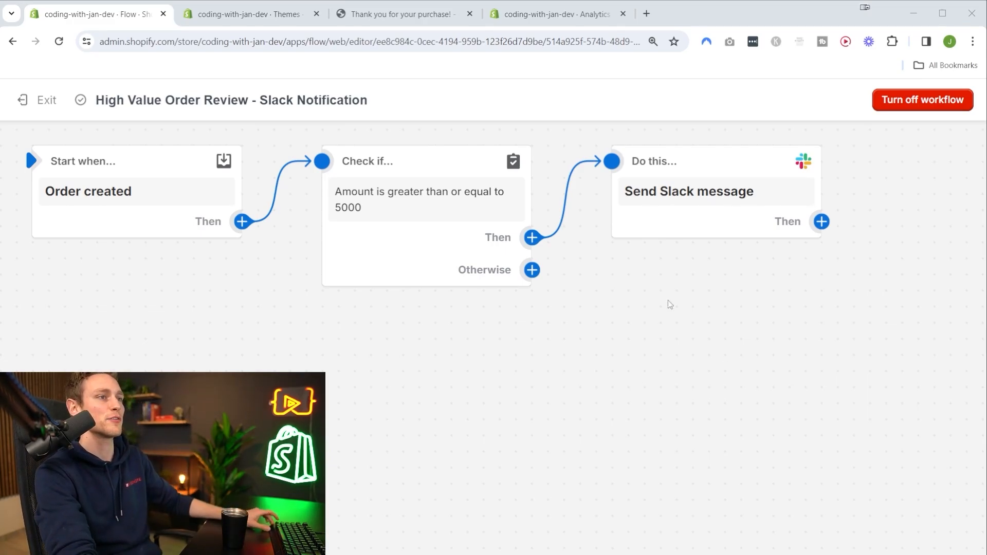
Detach the Send Slack message action from the condition's Then connector.
left_click(425, 200)
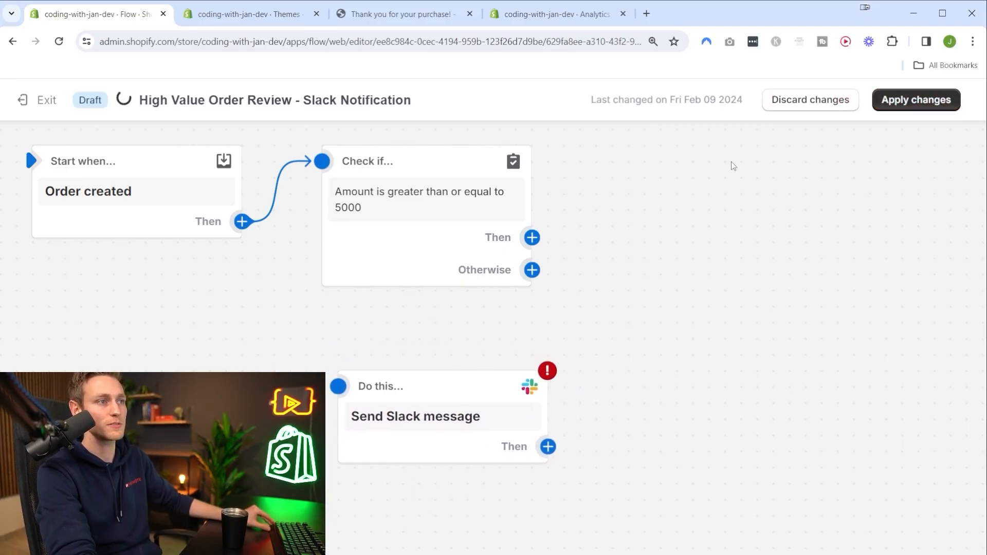
Add a Run code action after the condition, found by searching 'ru'.
left_click(530, 237)
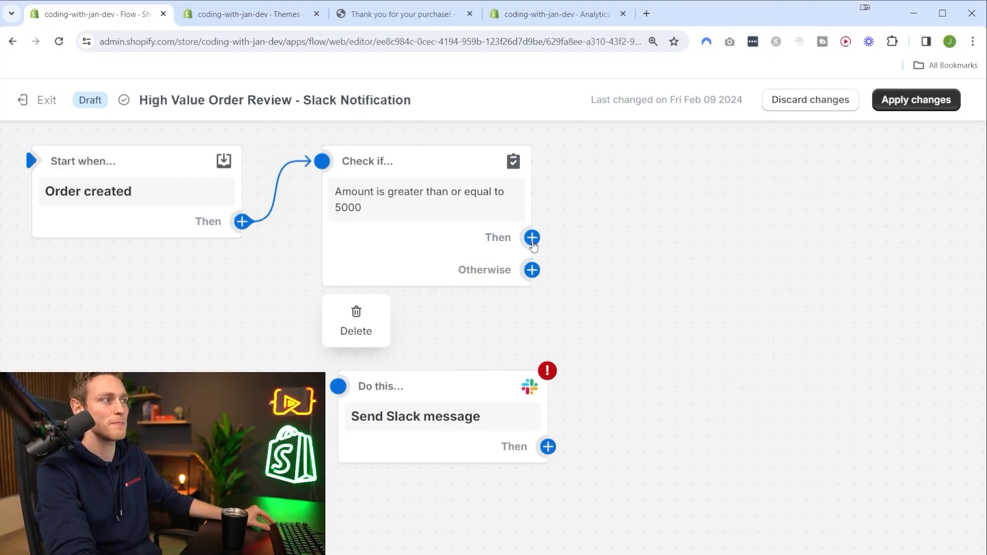
left_click(530, 237)
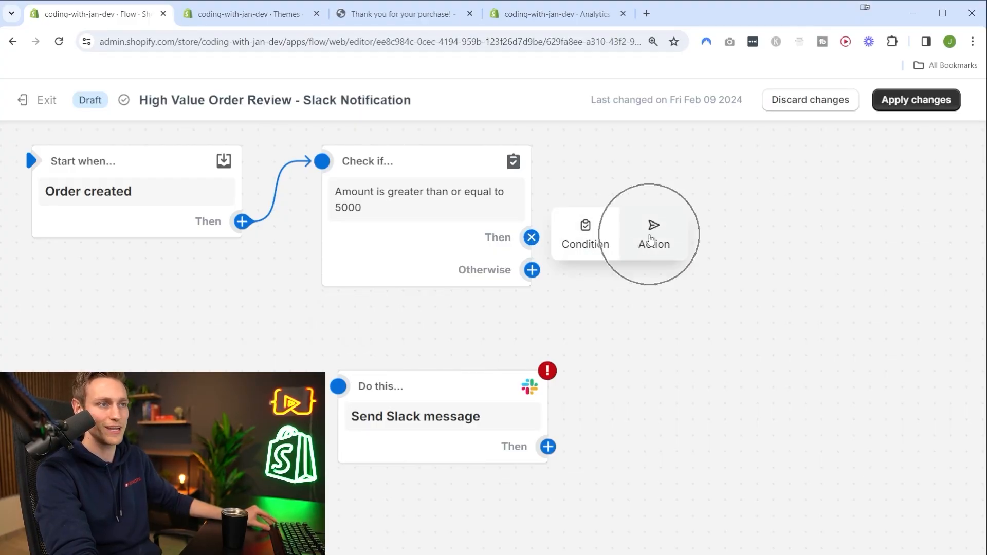
type("ru")
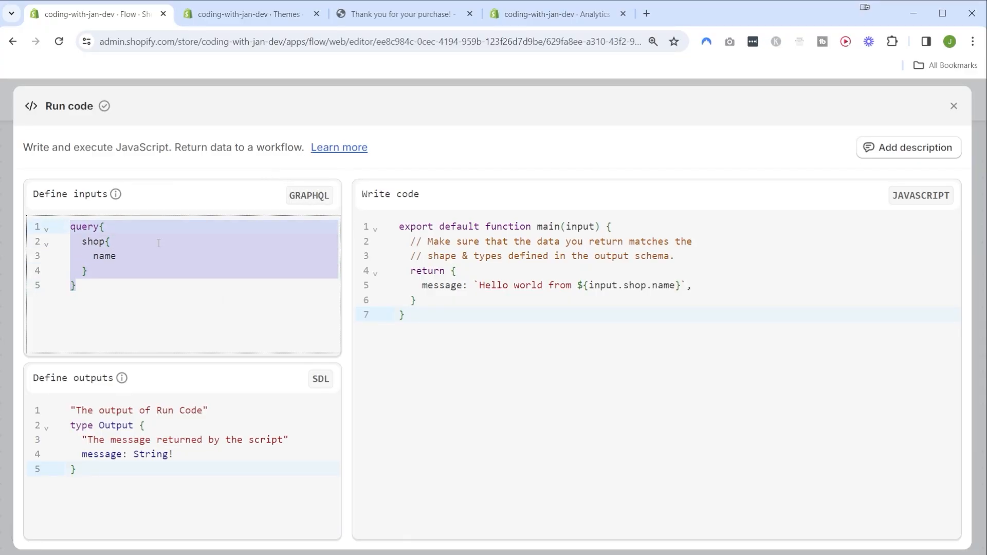
Set the Run code input query to { order { customer { orders { displayFinancialStatus } } } }.
left_click(269, 495)
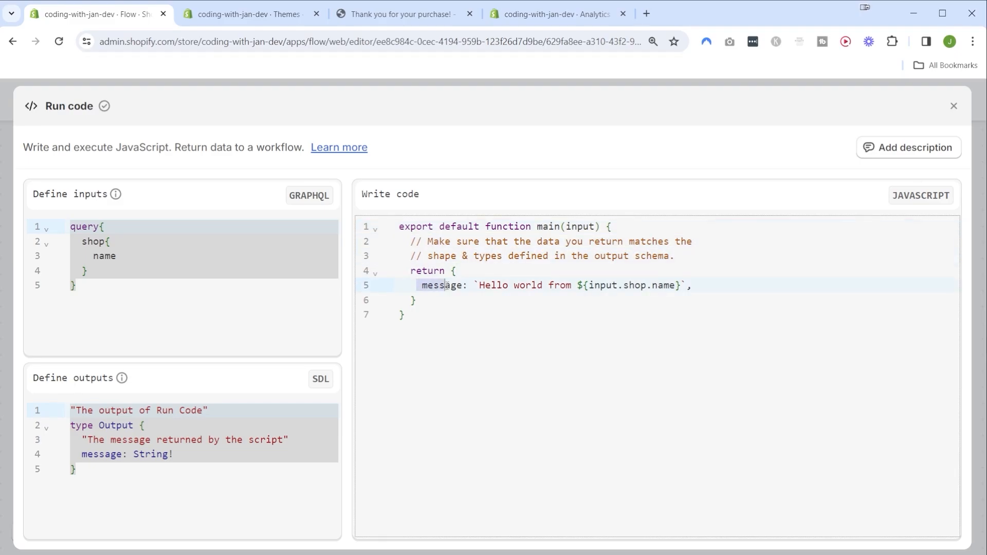
double_click(443, 285)
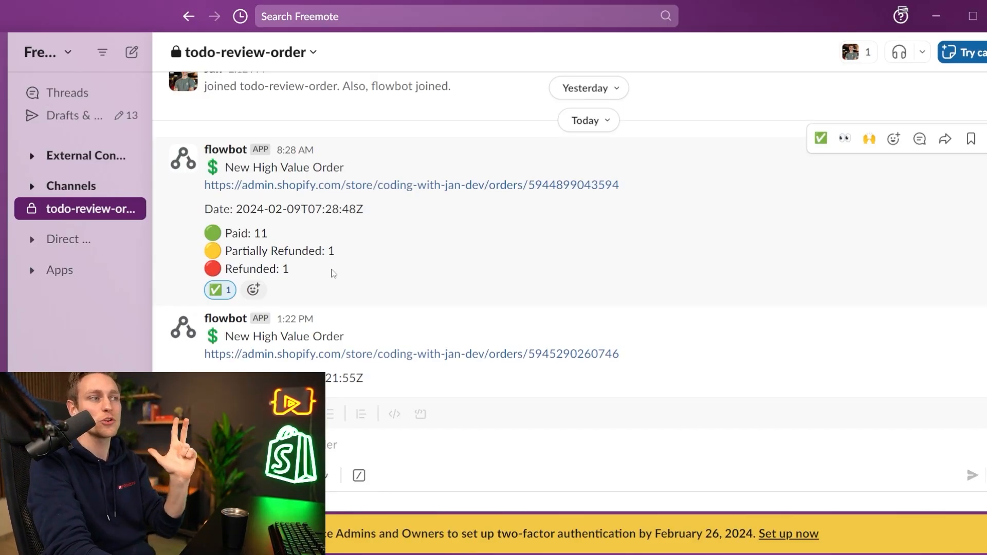
left_click_drag(224, 232, 290, 268)
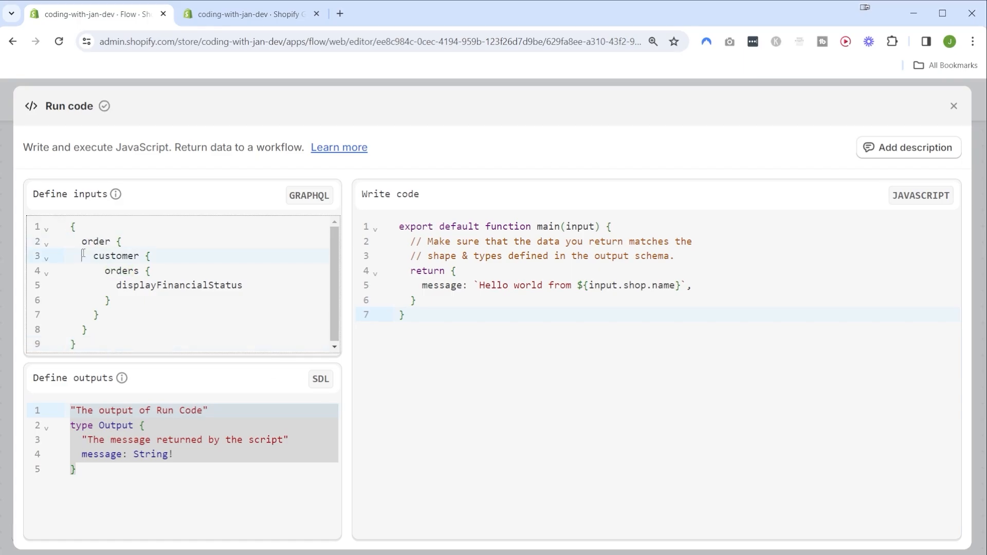
double_click(115, 255)
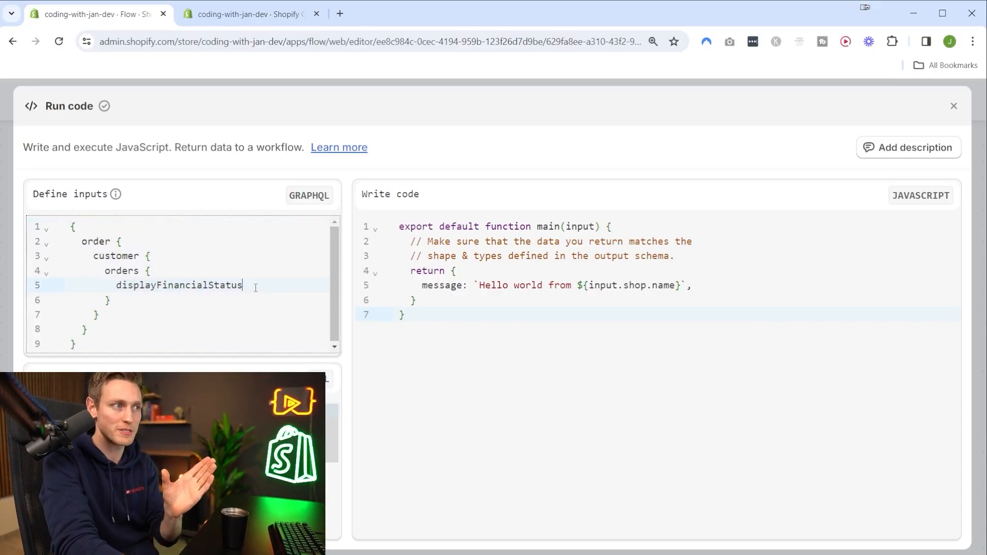
type("d")
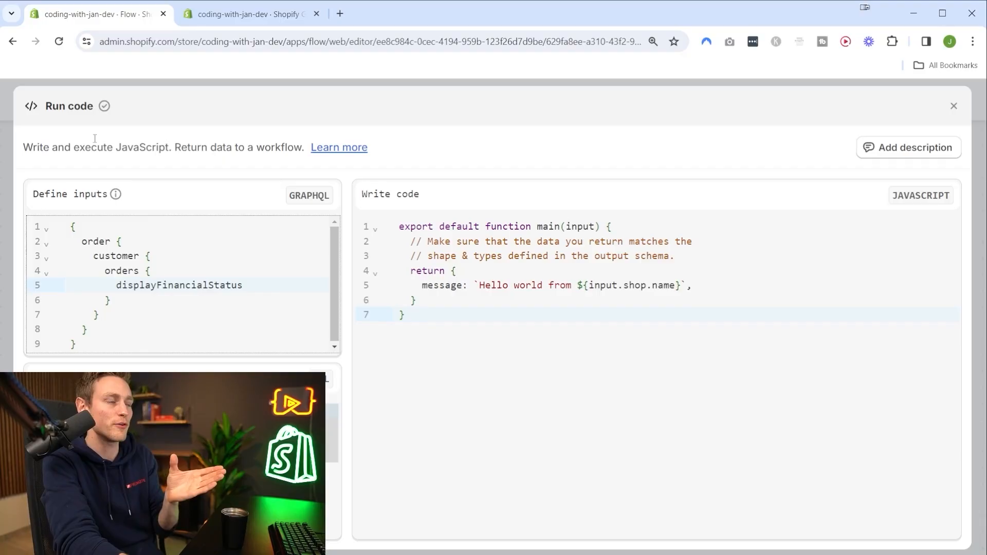
left_click(249, 13)
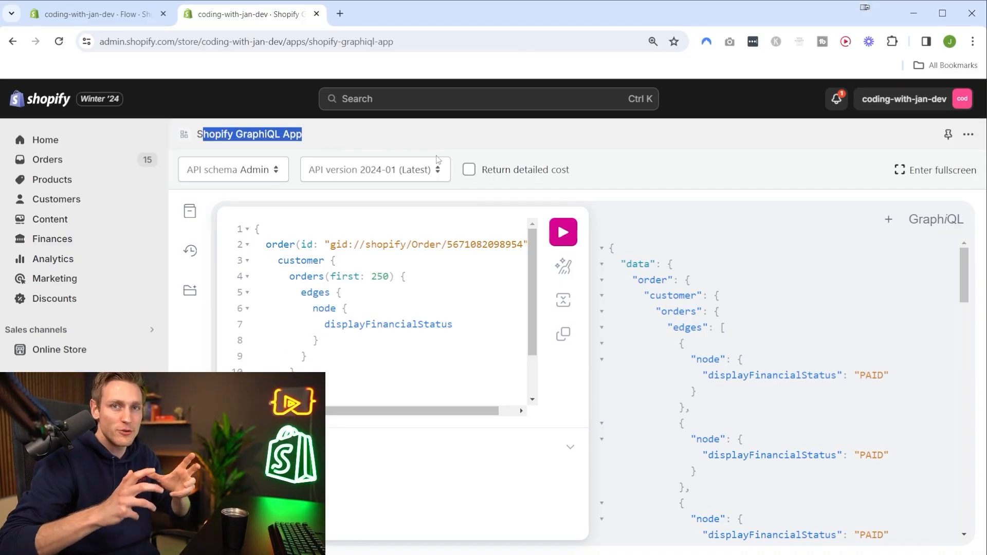
mouse_move(533, 316)
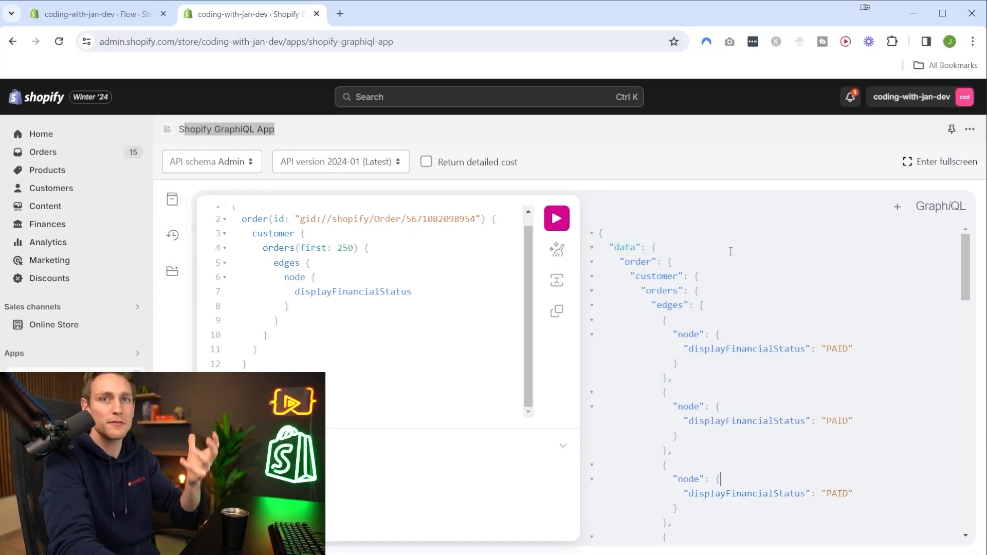
Review GraphiQL results listing each order's displayFinancialStatus, mostly PAID, some REFUNDED.
scroll("down", 3)
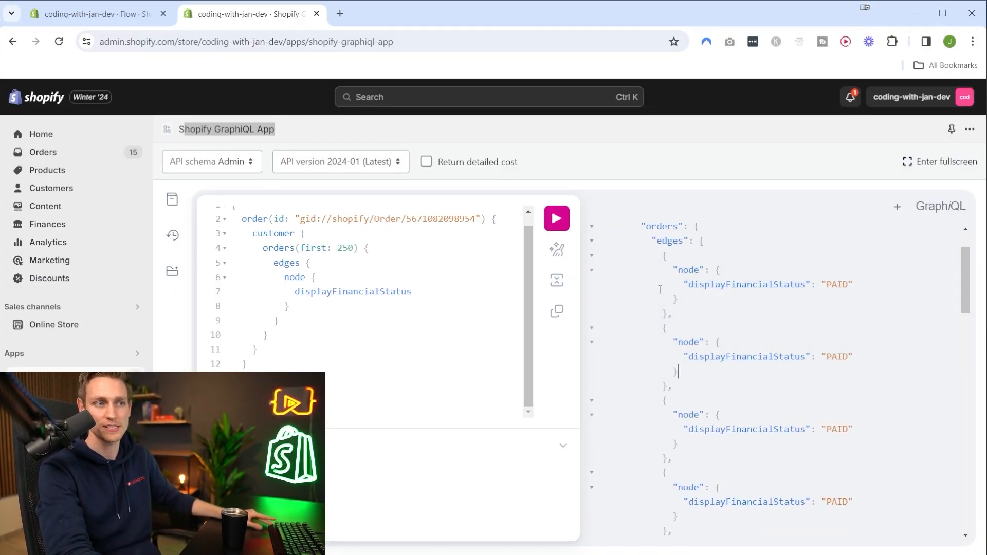
scroll("down", 3)
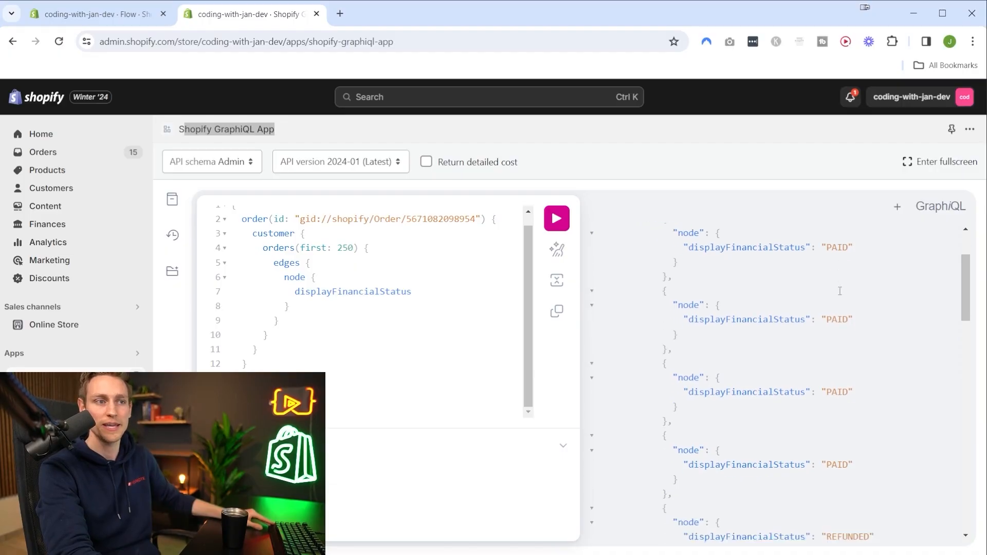
scroll("down", 3)
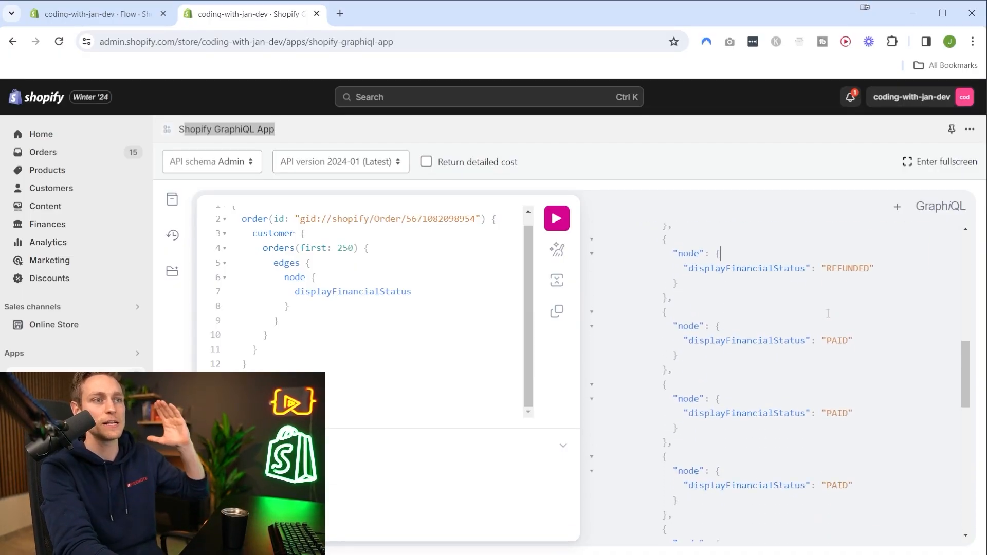
left_click(94, 14)
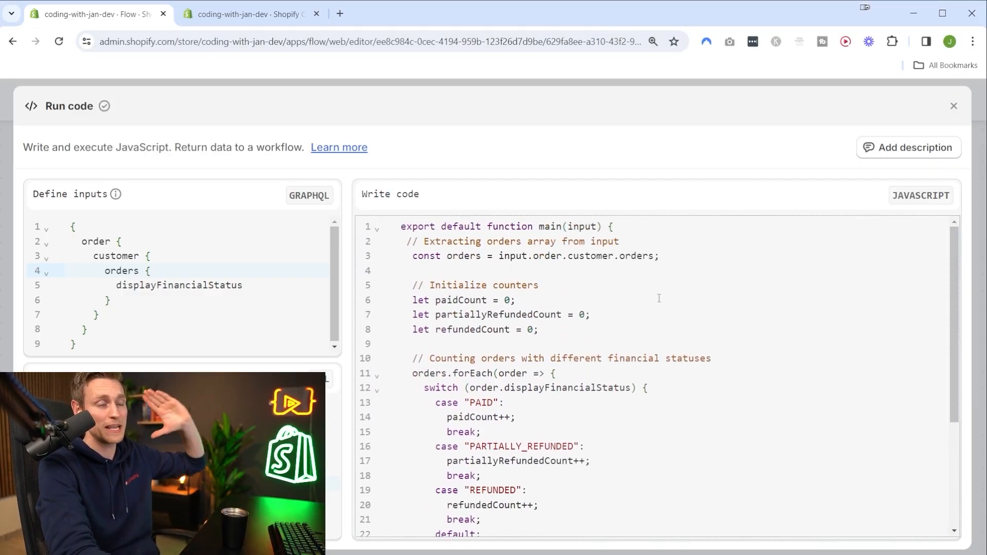
double_click(581, 226)
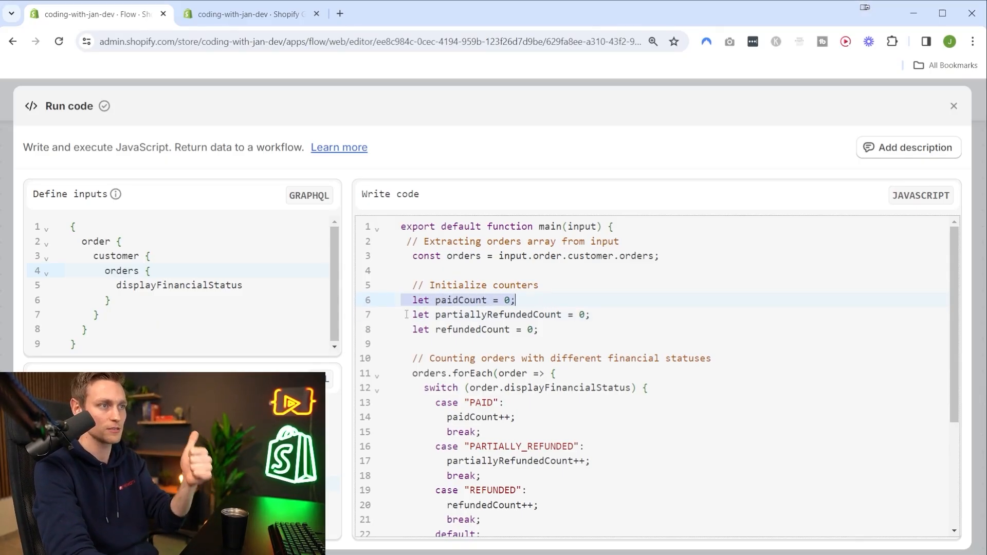
left_click(504, 315)
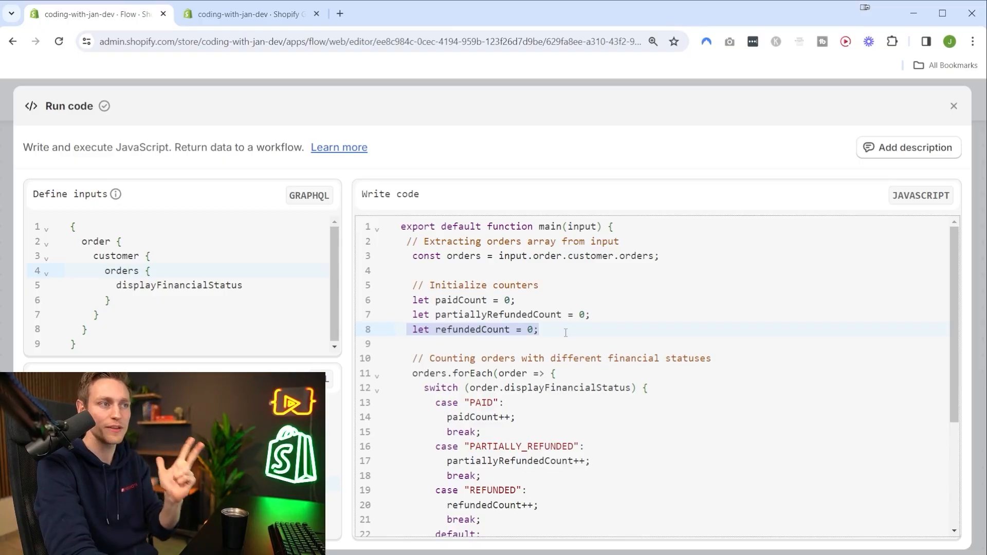
scroll("down", 3)
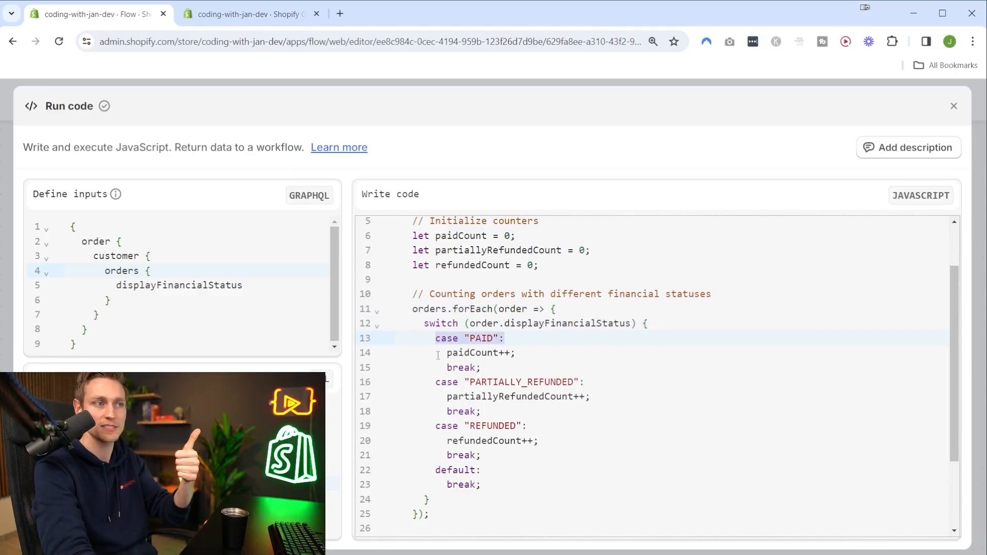
scroll("down", 3)
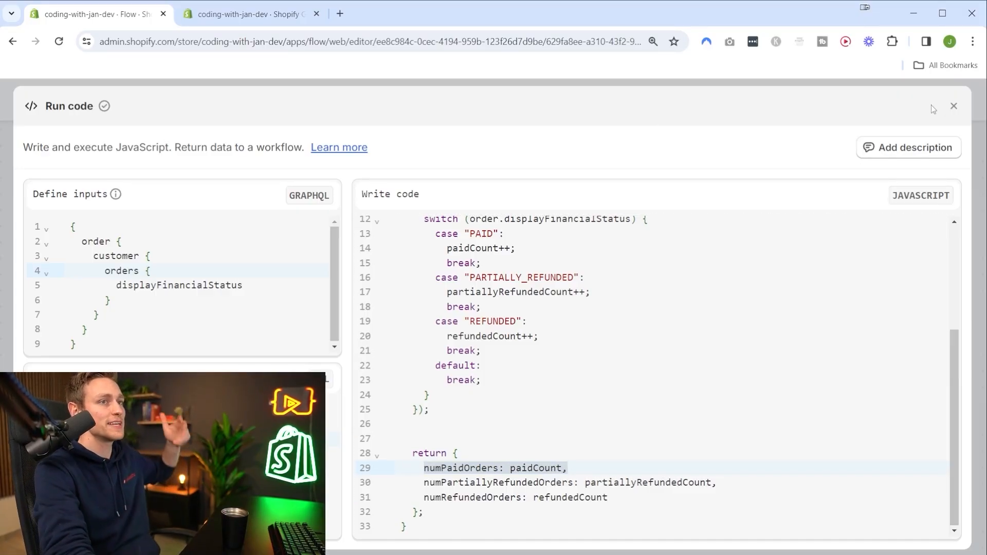
left_click(954, 106)
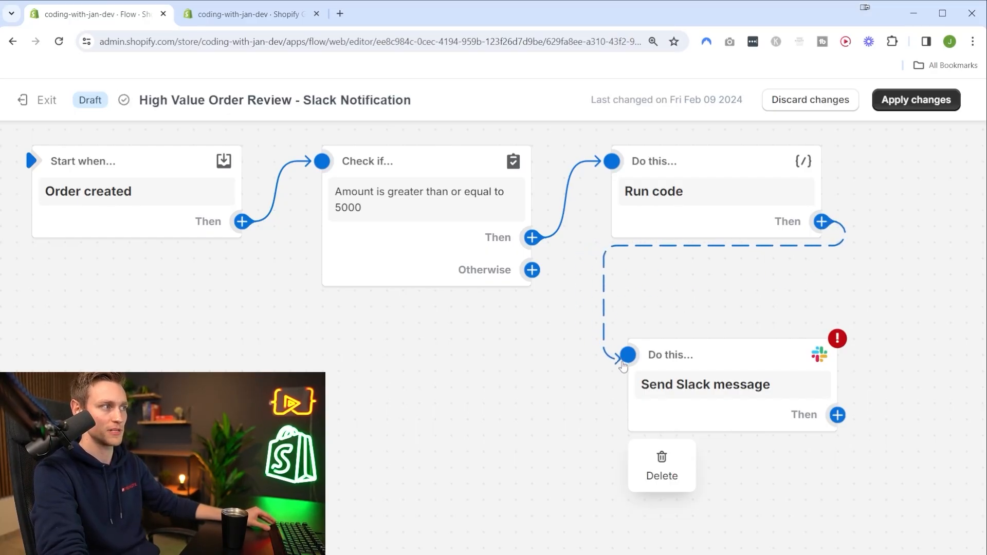
Show the Send Slack message settings with fixed counts 1, 2 and 3.
left_click(497, 391)
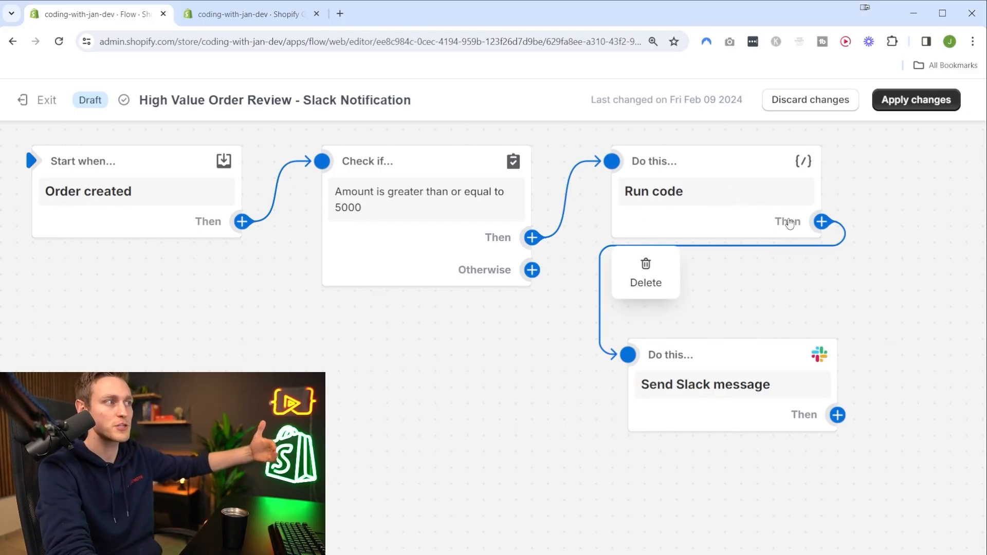
mouse_move(732, 401)
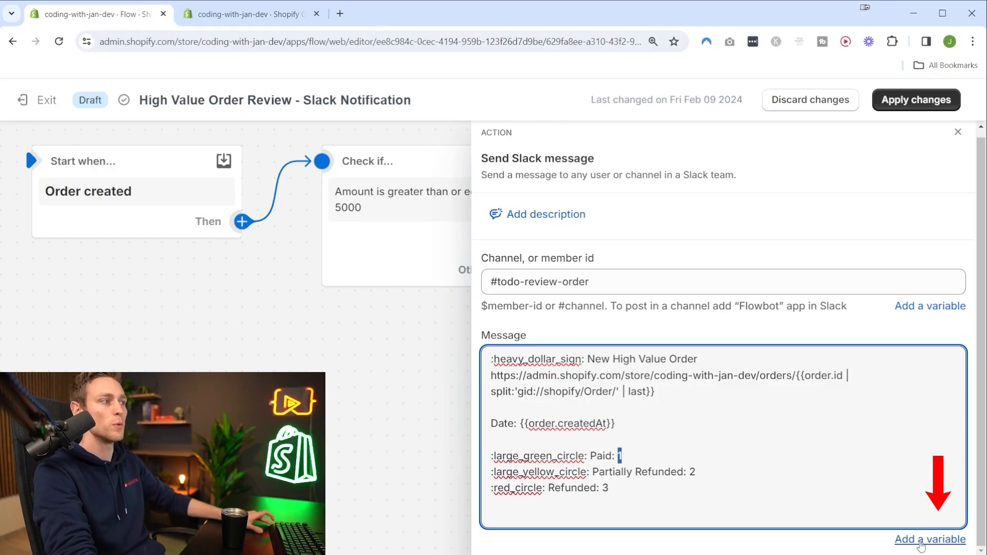
Swap counts for numPaidOrders, numPartiallyRefundedOrders, numRefundedOrders variables and apply changes.
left_click(930, 539)
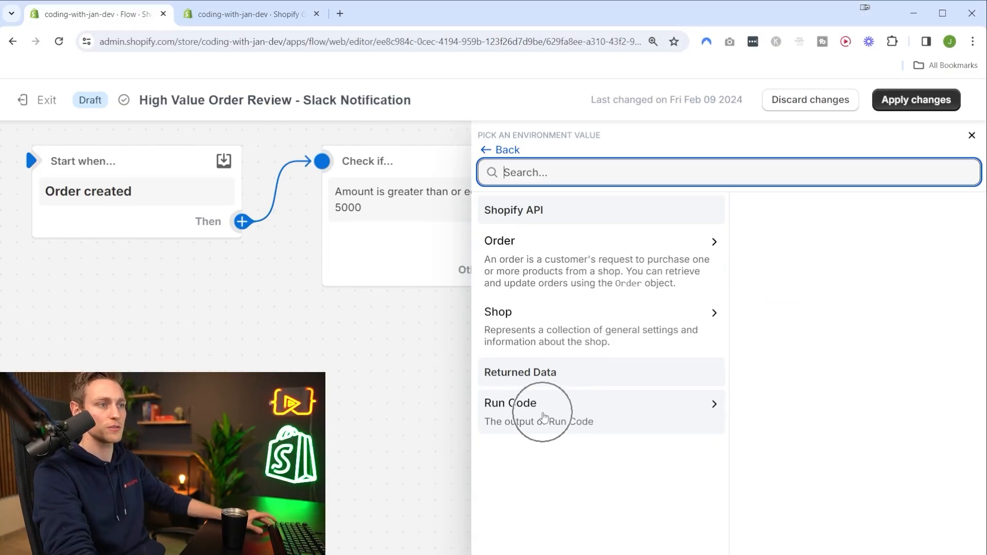
left_click(510, 403)
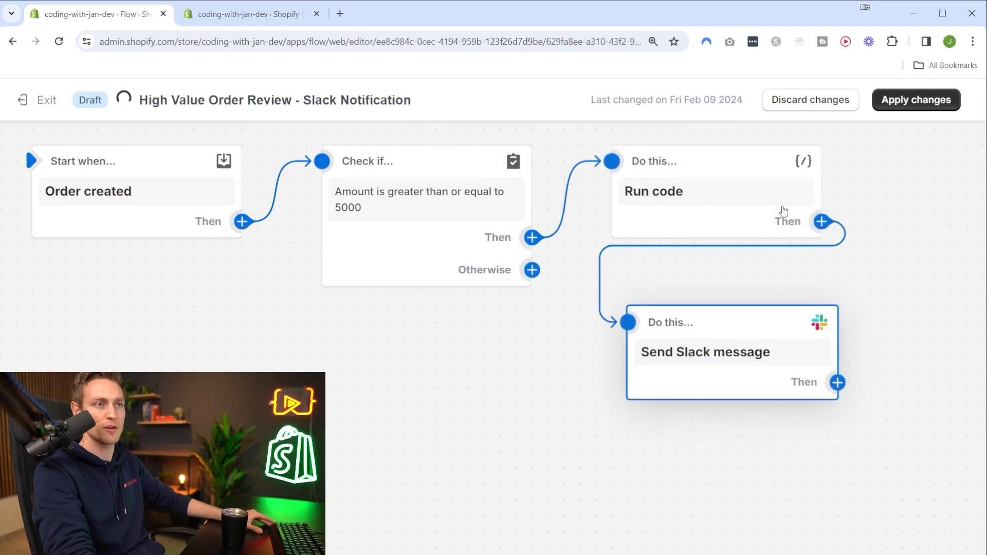
left_click(705, 352)
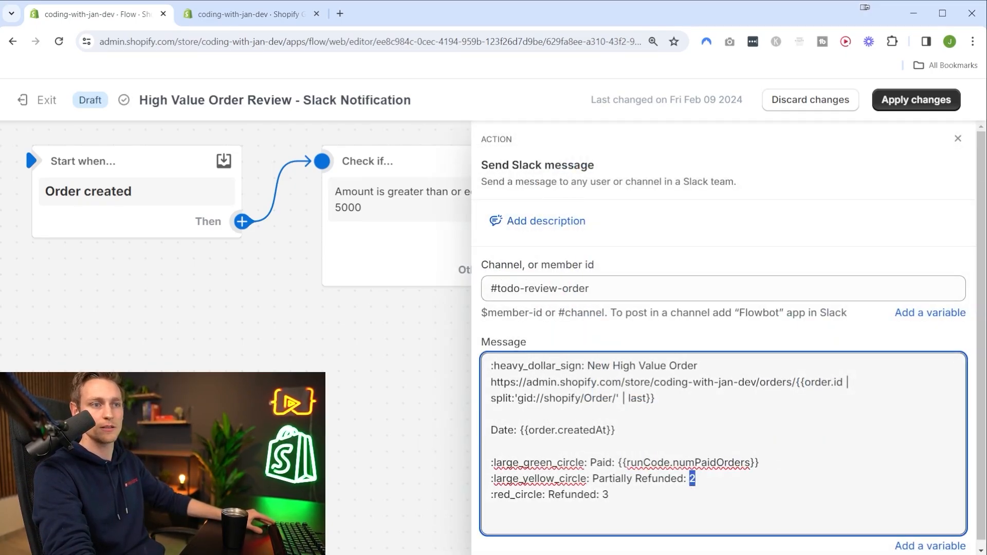
left_click(930, 312)
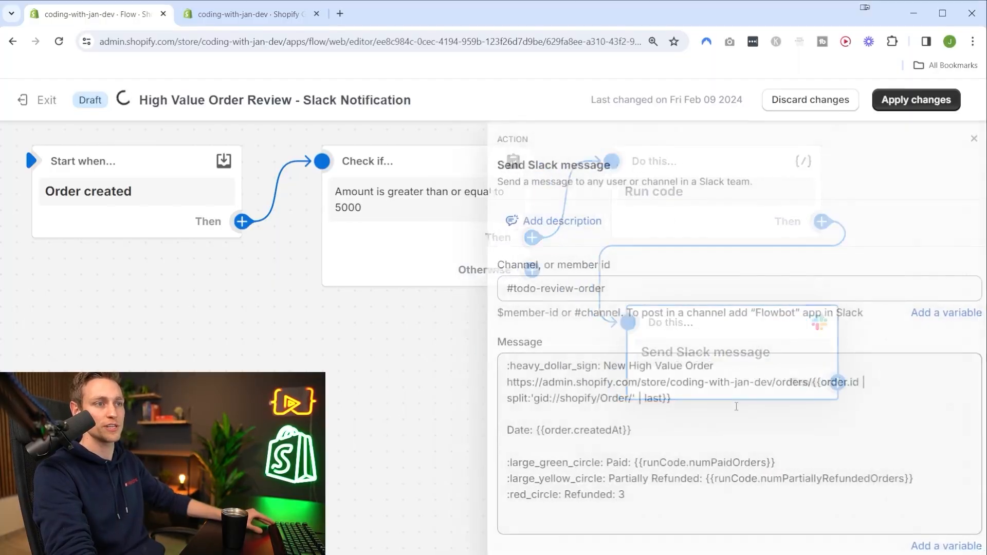
double_click(790, 478)
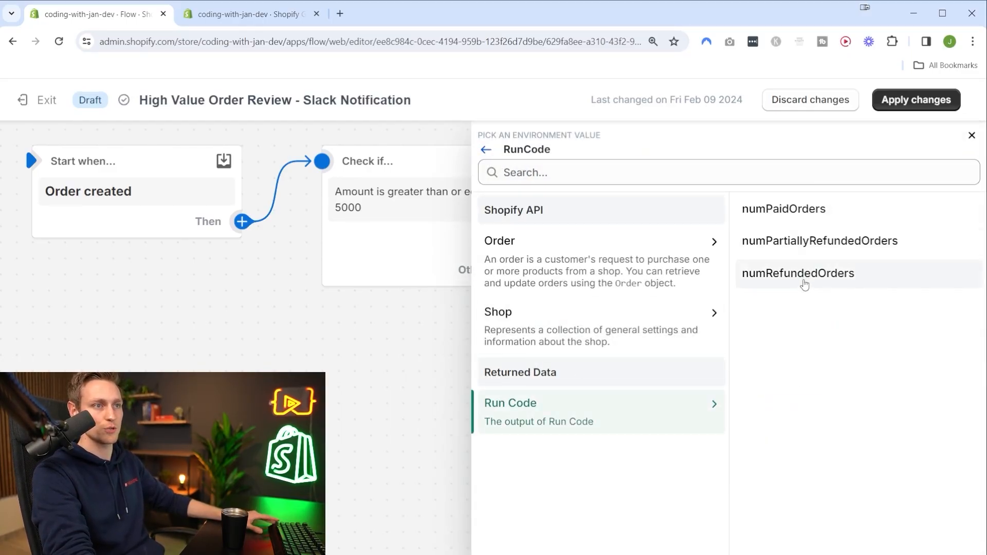
left_click(797, 272)
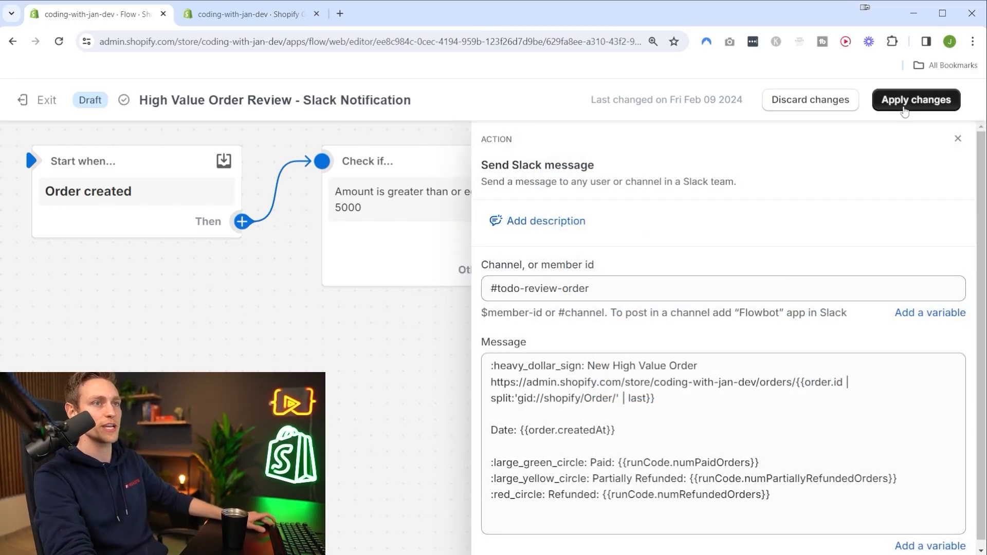
left_click(915, 99)
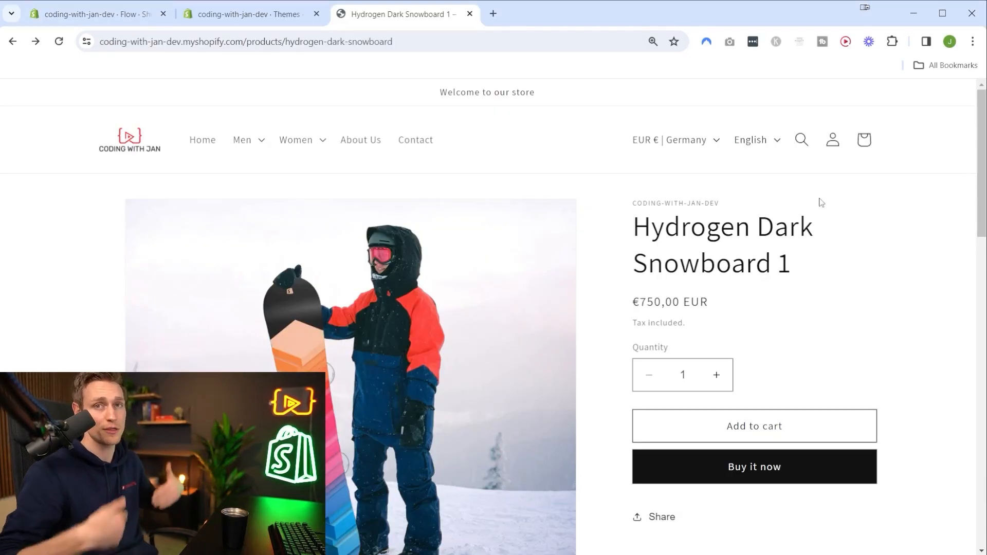
Buy ten Hydrogen Dark Snowboard 1 boards, then confirm Slack shows Paid 13, Partially Refunded 1, Refunded 2.
left_click(682, 375)
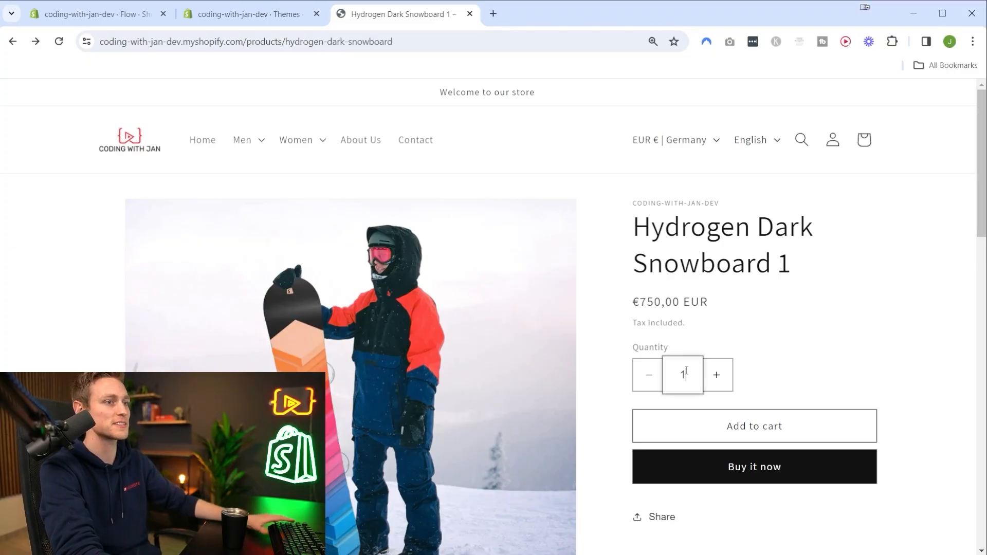
type("10")
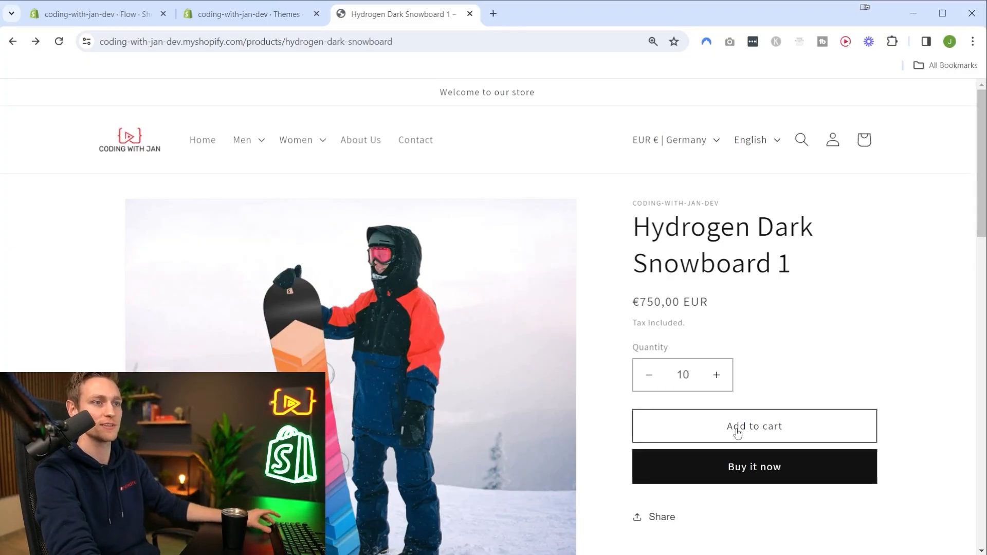
left_click(754, 425)
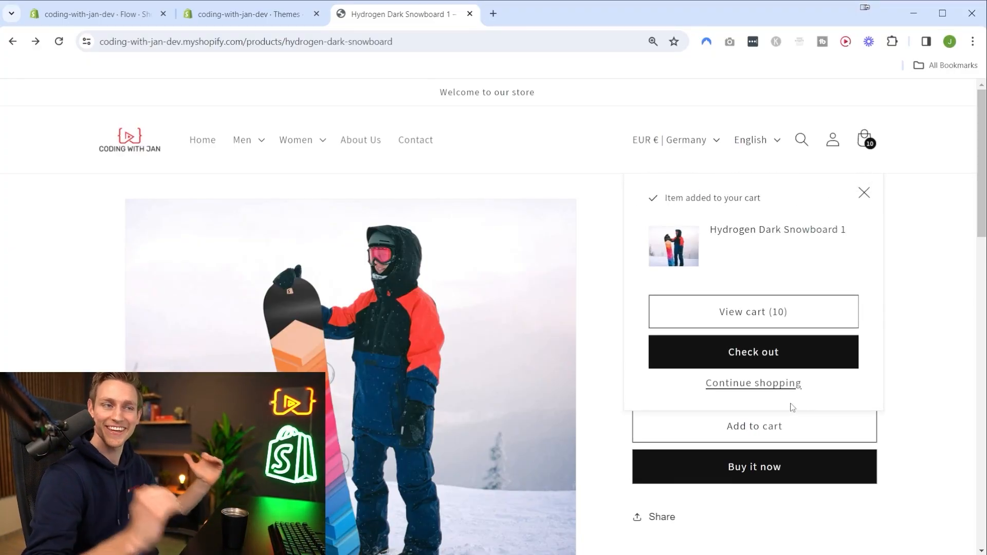
left_click(753, 311)
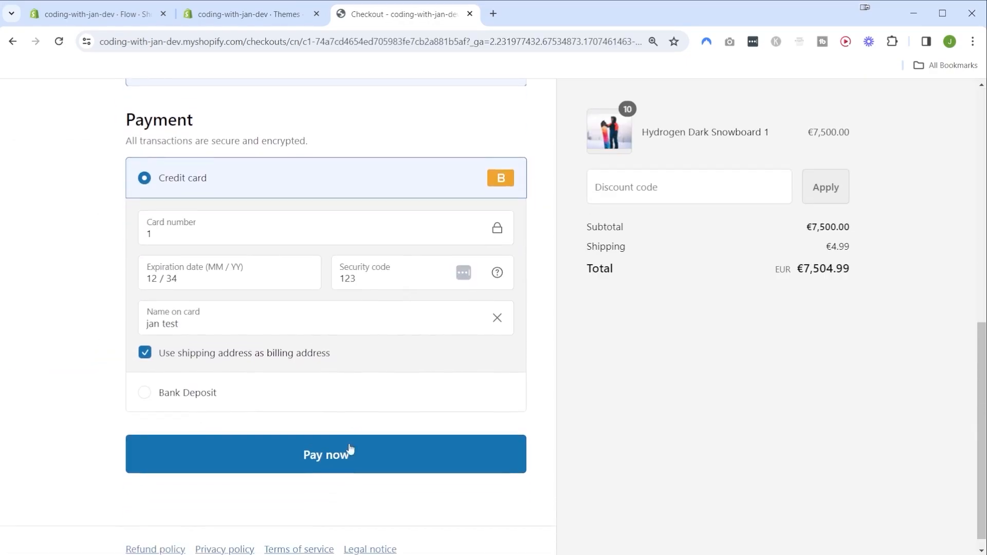
left_click(326, 454)
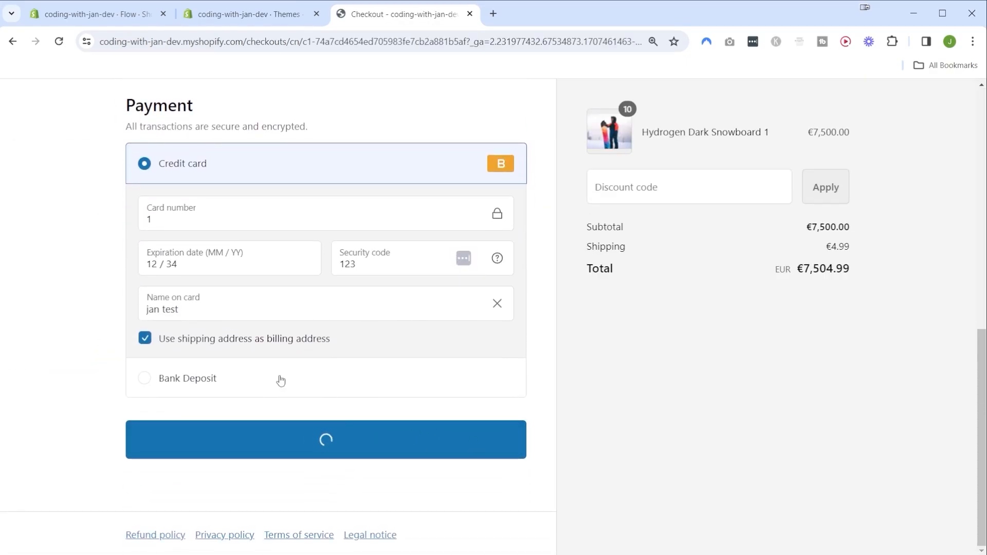
left_click(326, 440)
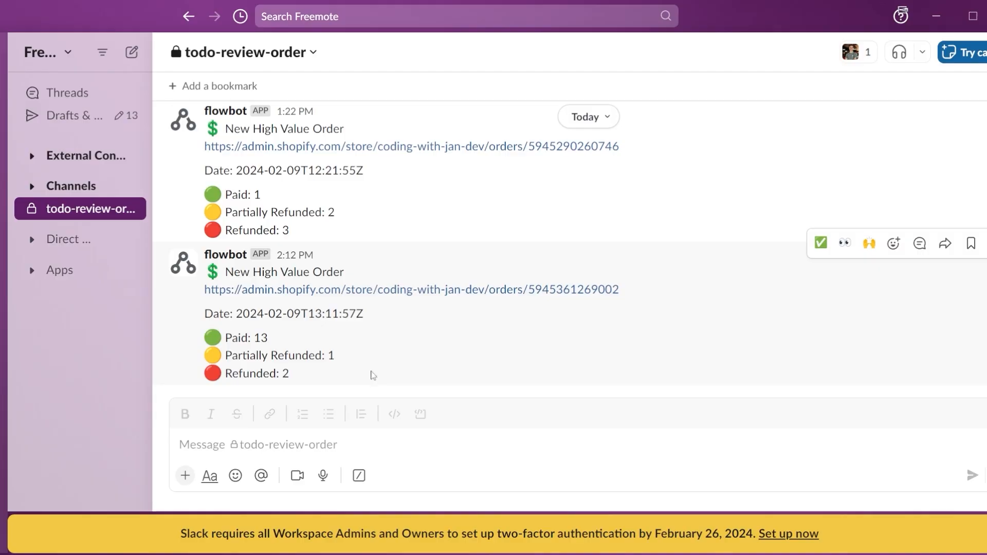
left_click_drag(224, 337, 289, 373)
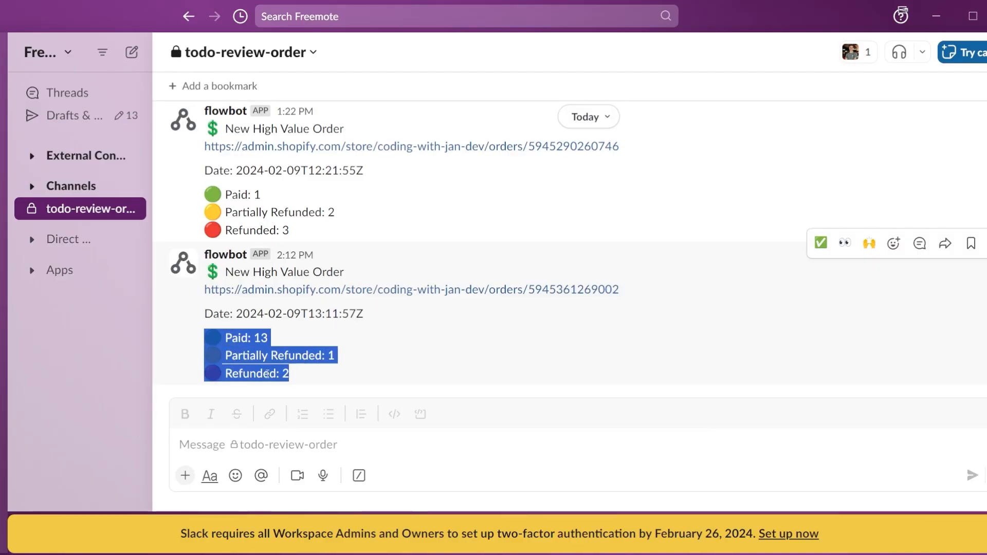